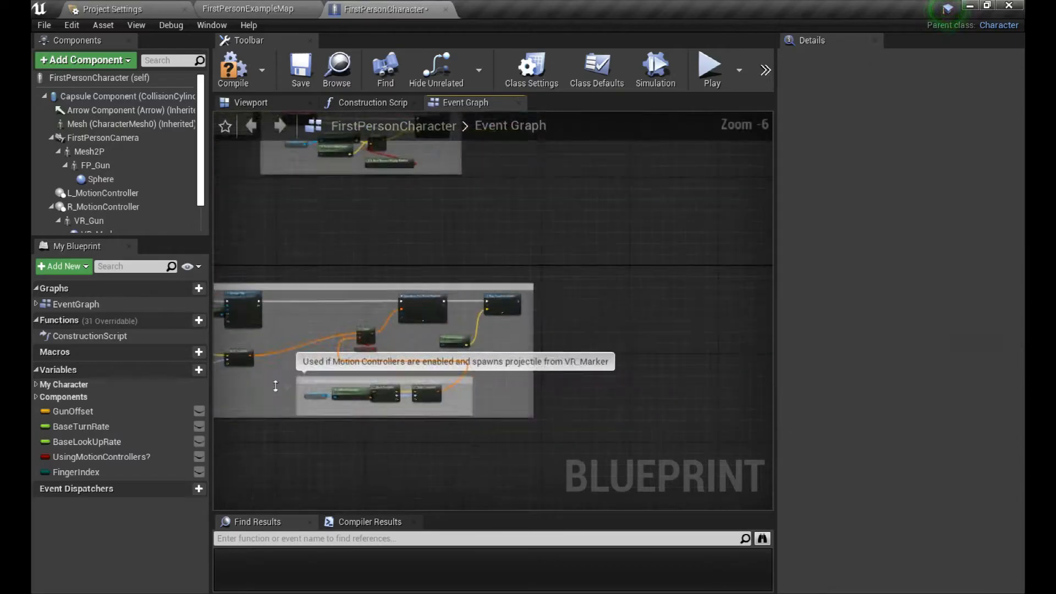
Step: In Actor_BP, add a fifth empty material element to the Colors List variable
left_click(361, 9)
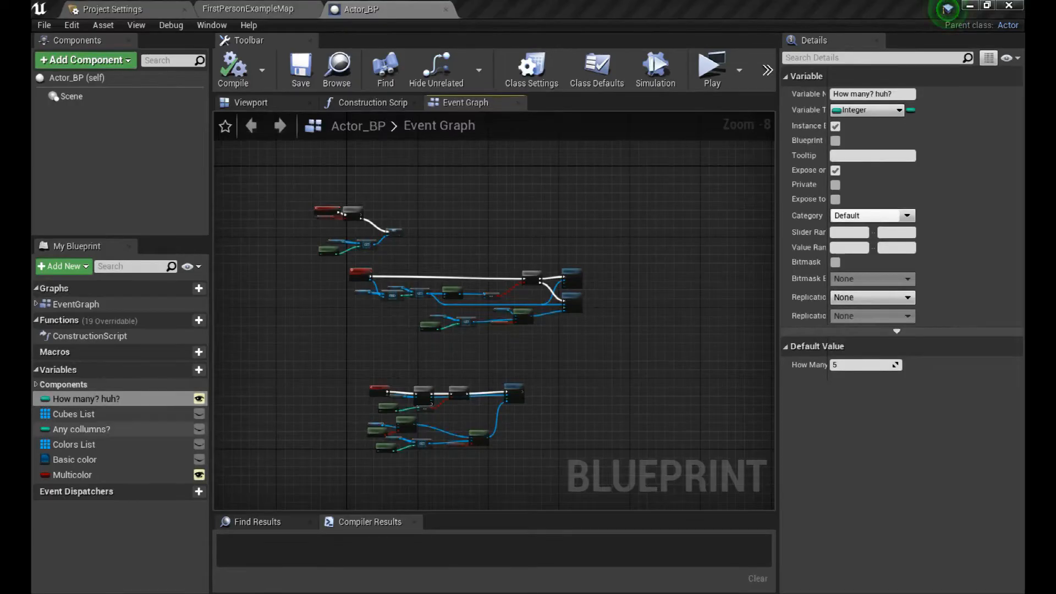
left_click(73, 444)
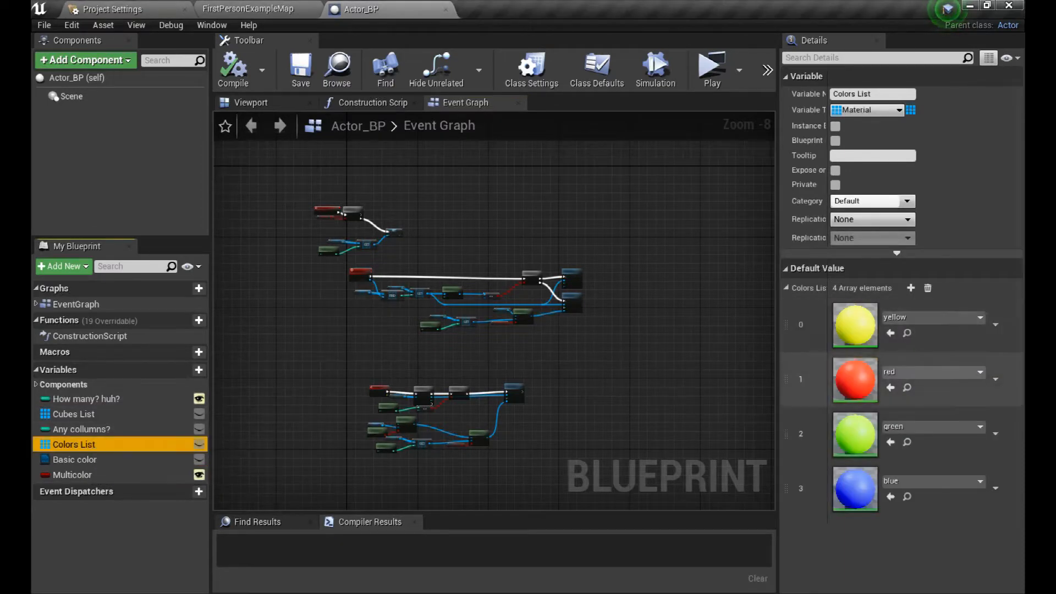
left_click(911, 287)
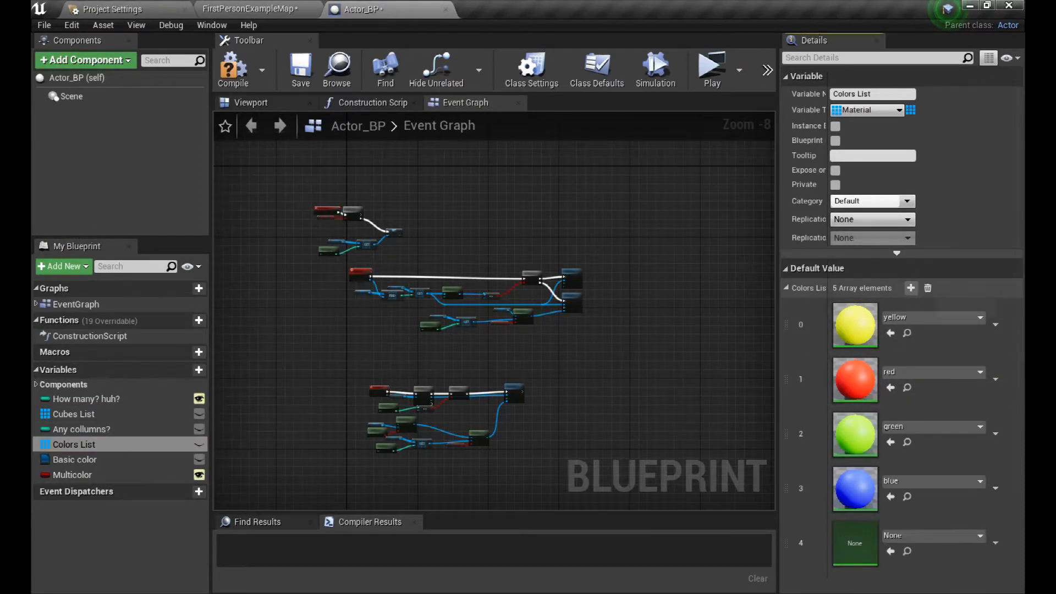
left_click(910, 288)
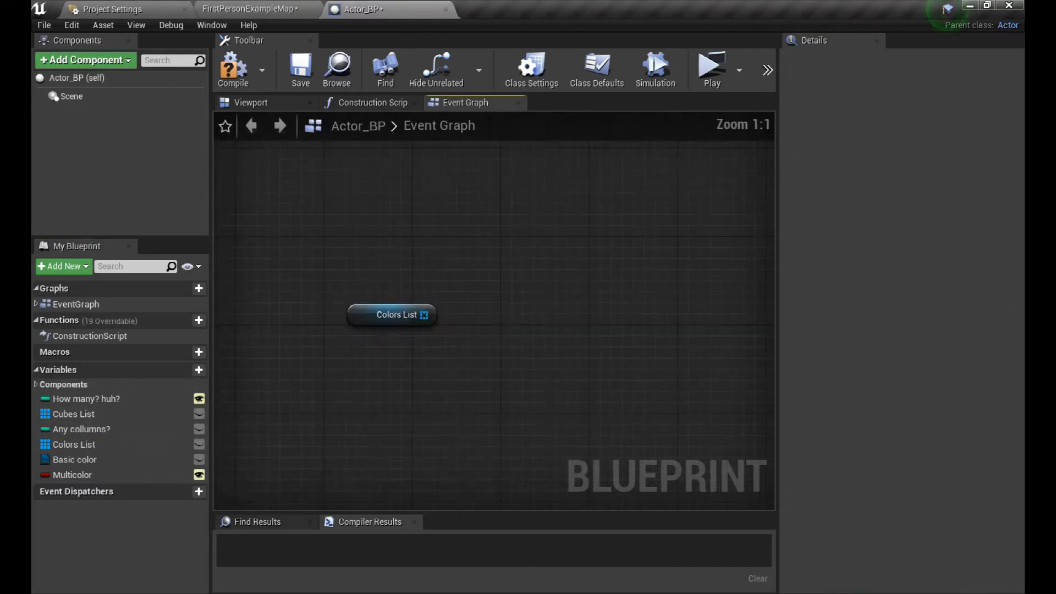
Step: Place a Colors List node and browse its Utilities > Array actions
left_click_drag(428, 315, 478, 317)
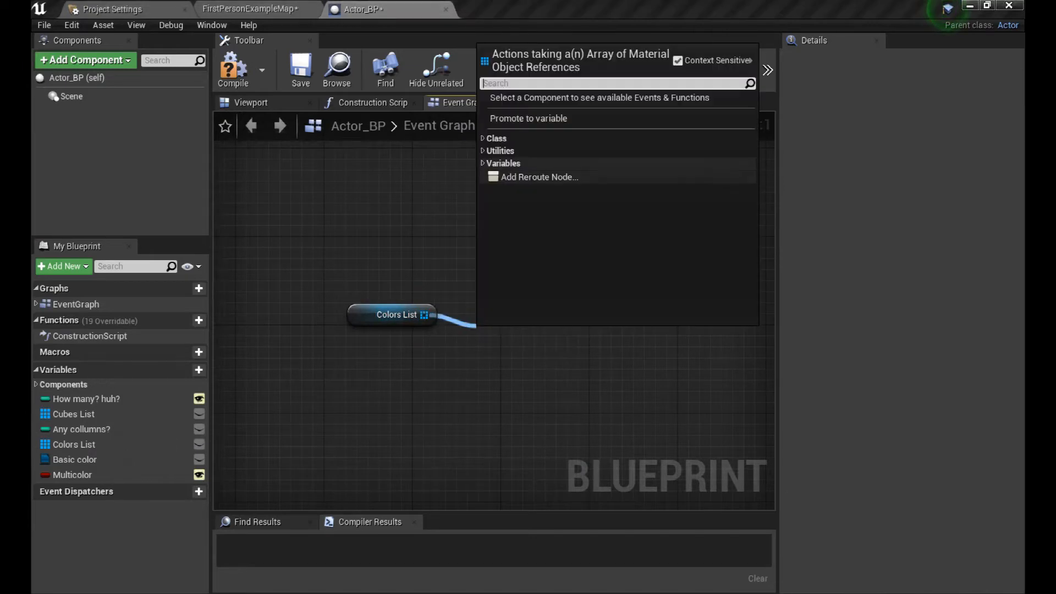
left_click(501, 150)
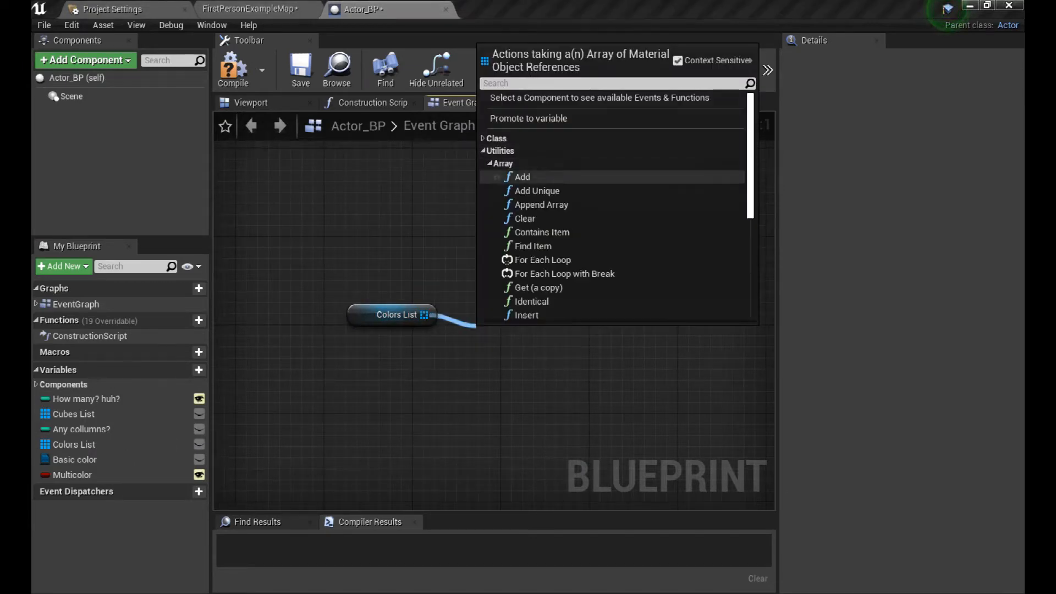
scroll("down", 3)
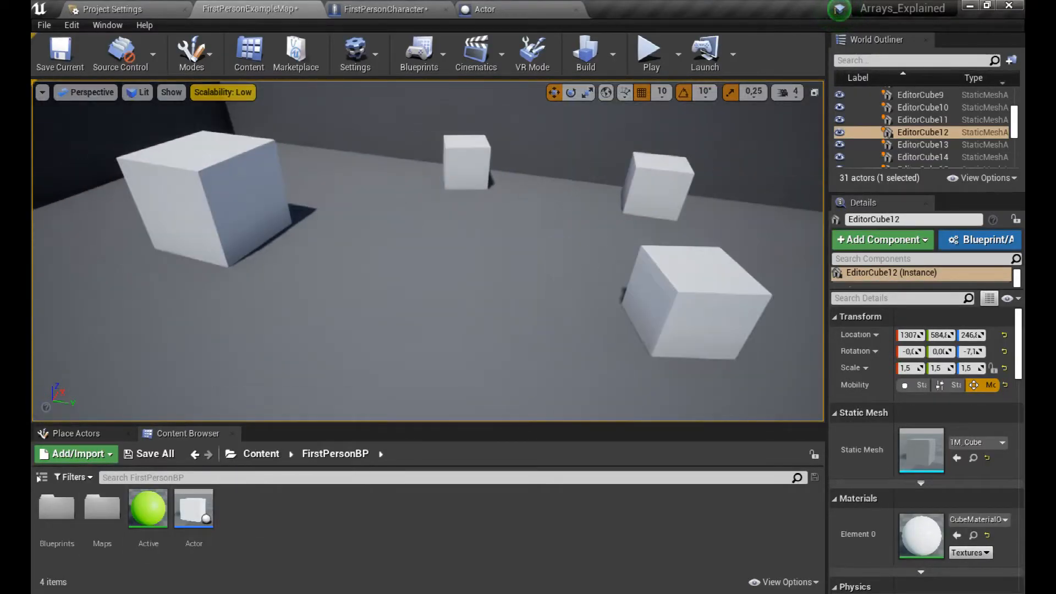
Step: Open the Actor blueprint asset from the Content Browser's new-asset choices
left_click(75, 453)
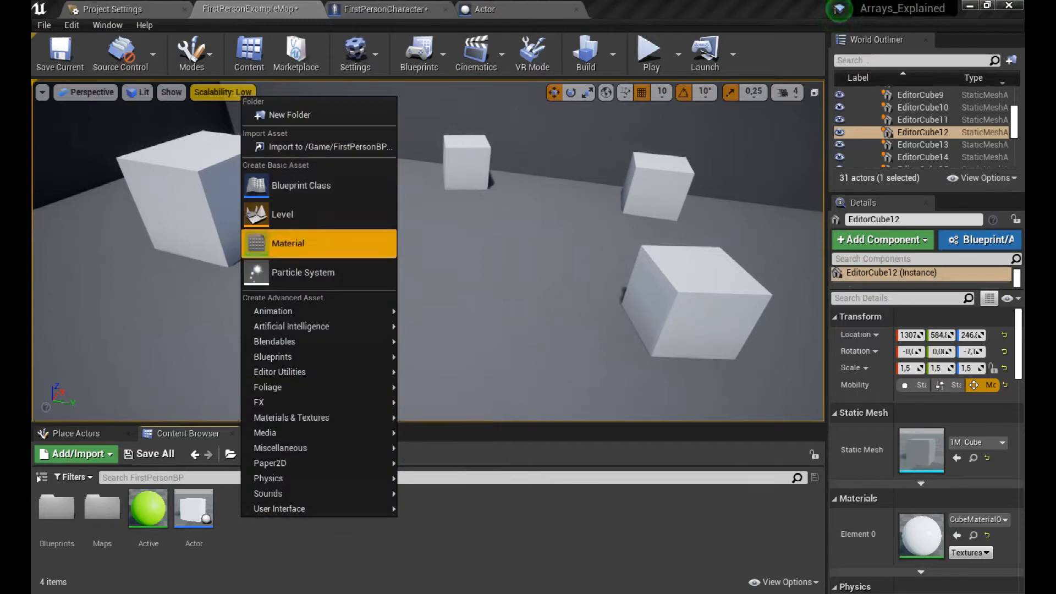
left_click(287, 243)
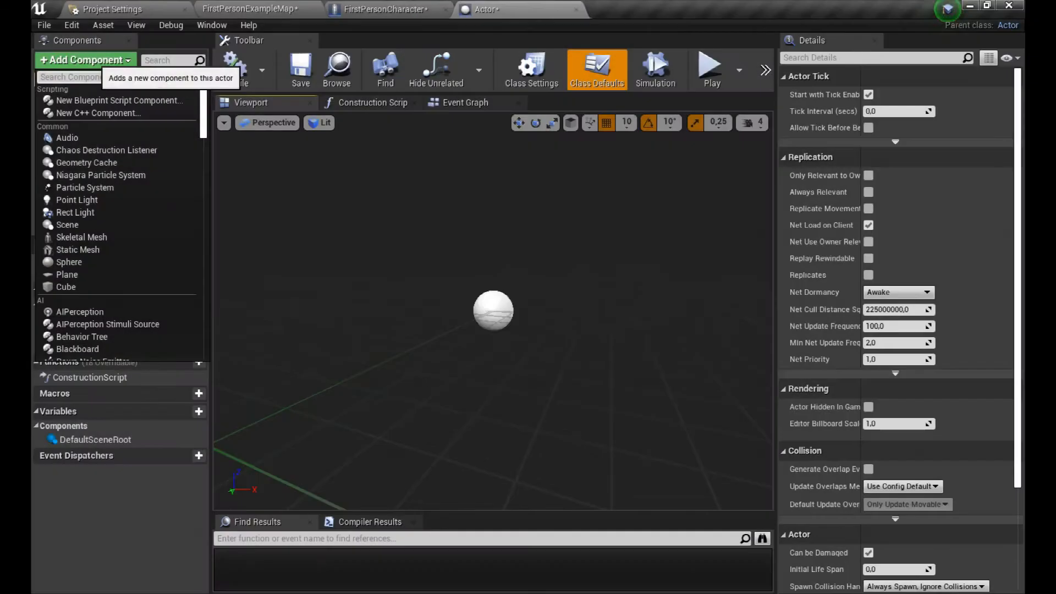
Step: Add a cube component and start naming a new variable 'How m…'
type("s")
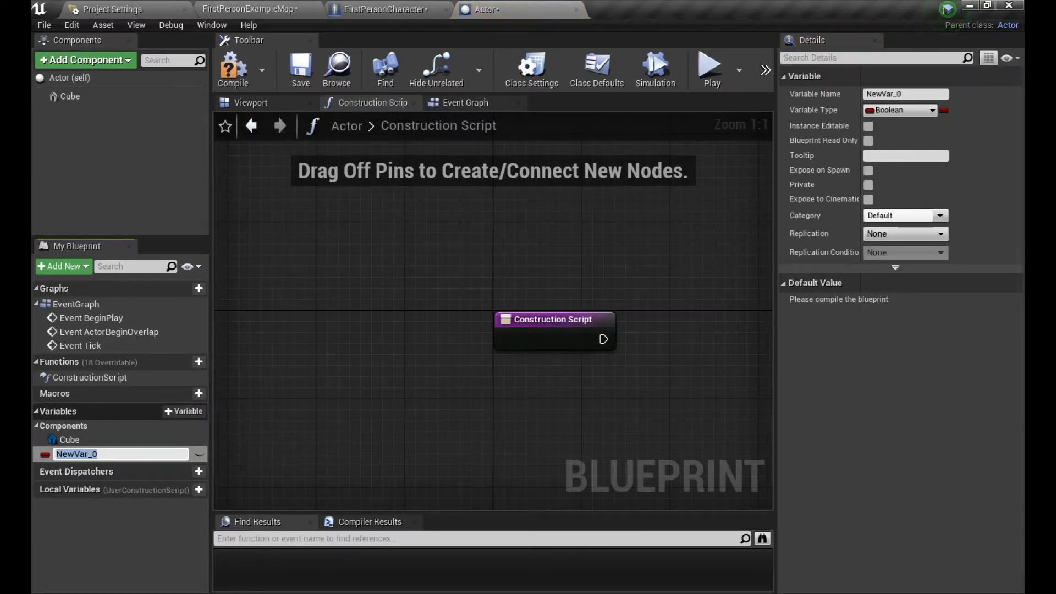
type("How many? huh?")
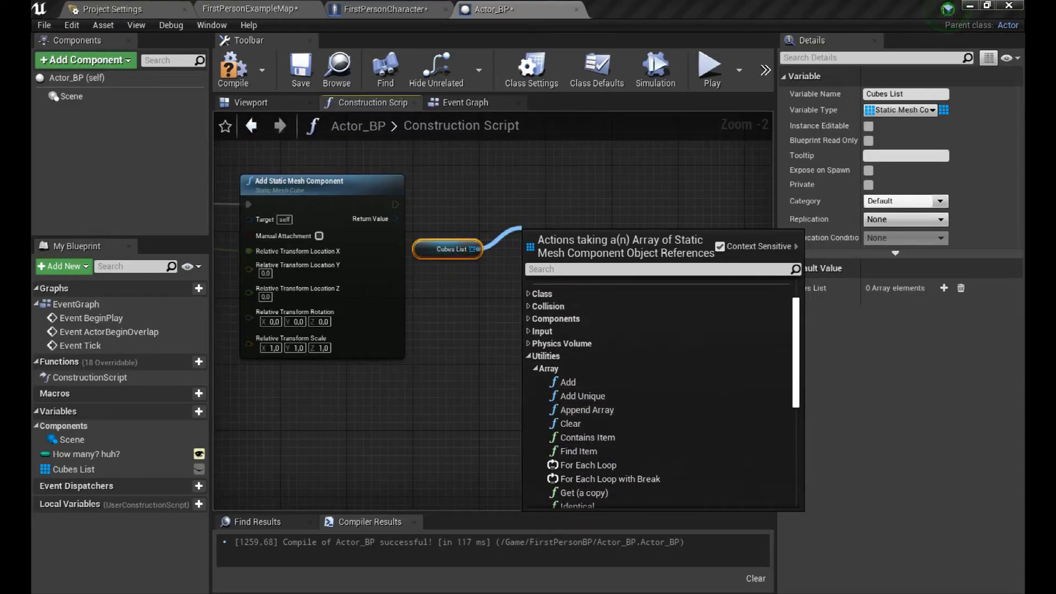
Step: Wire an array Add node so each new mesh component is appended to Cubes List
left_click(569, 382)
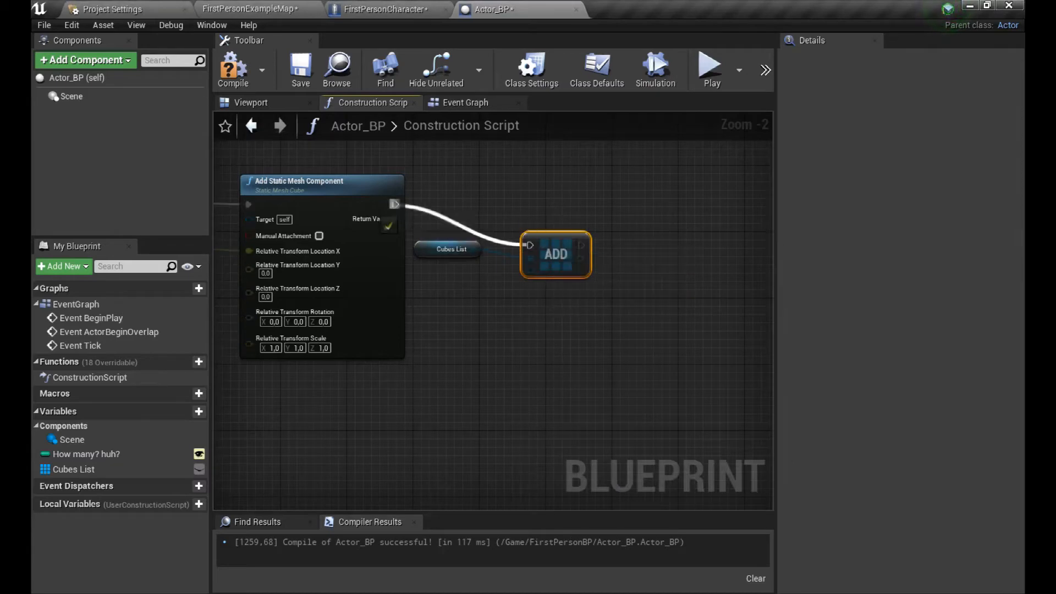
left_click_drag(556, 254, 547, 213)
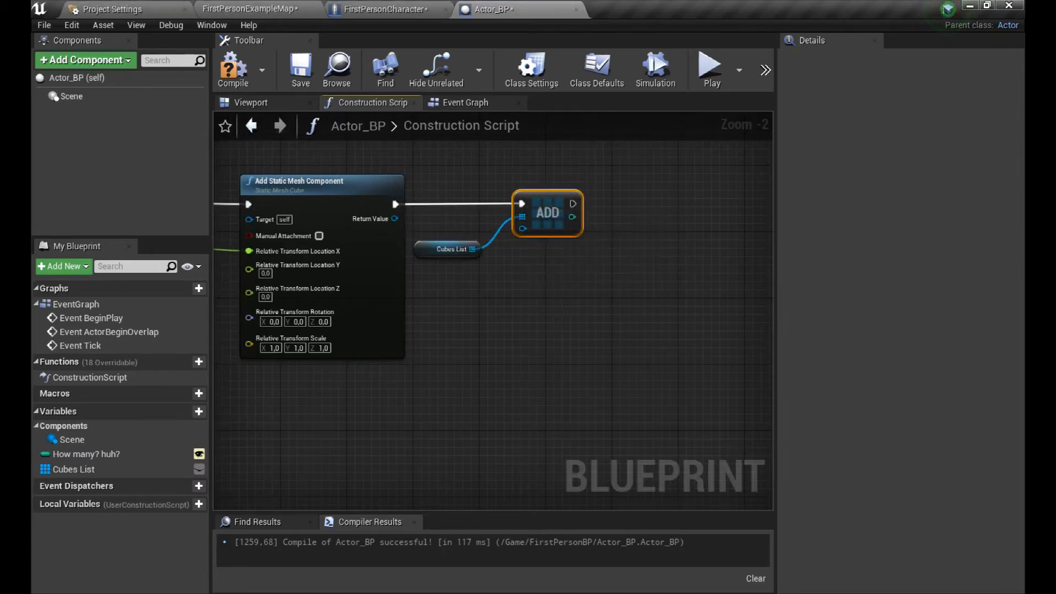
left_click(448, 249)
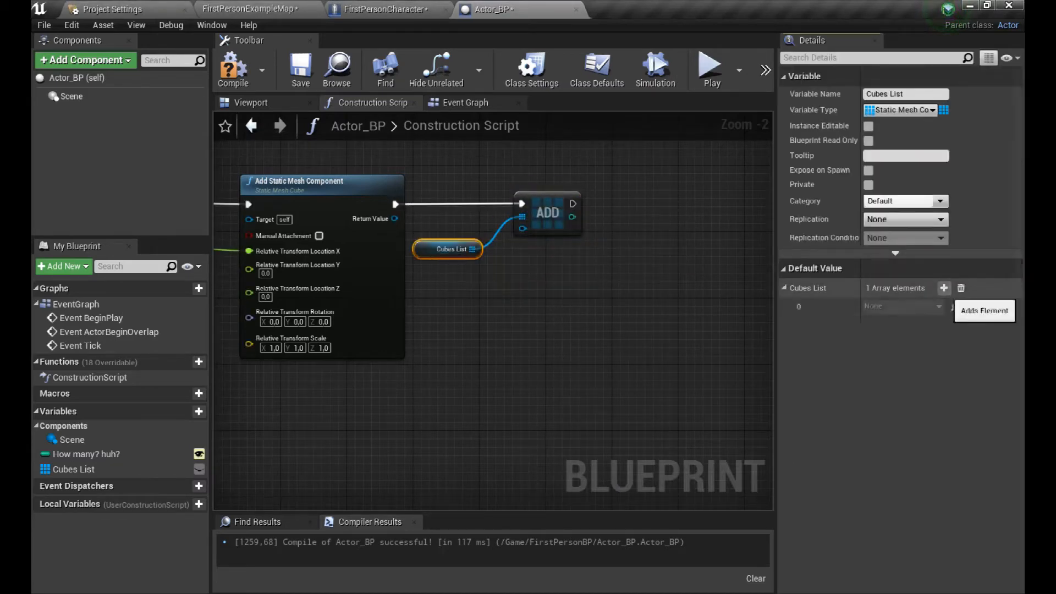
left_click(944, 288)
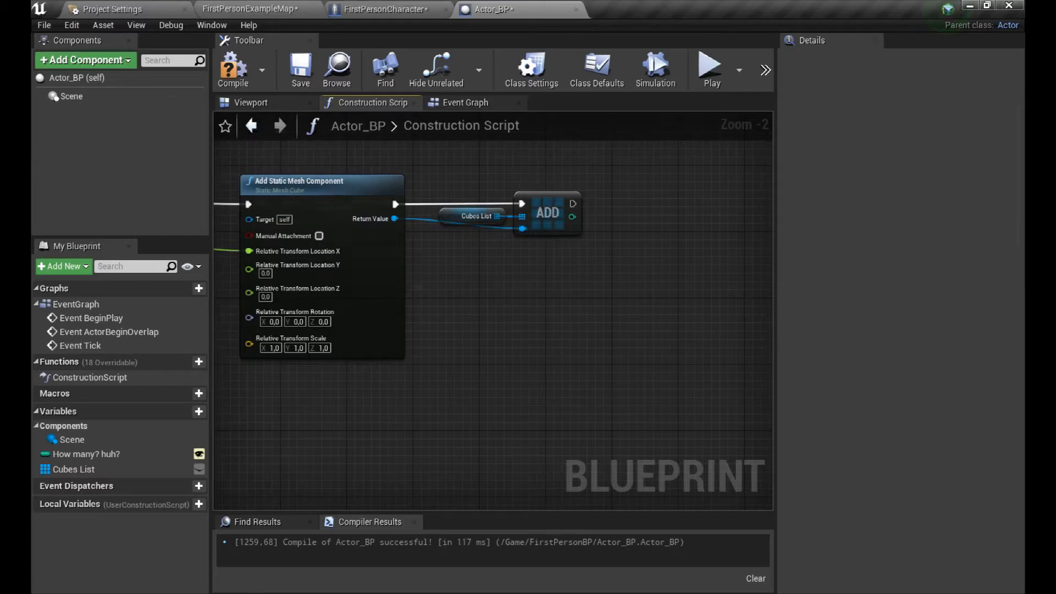
Step: Print the Length of Cubes List with a Print String after each Add
type("print")
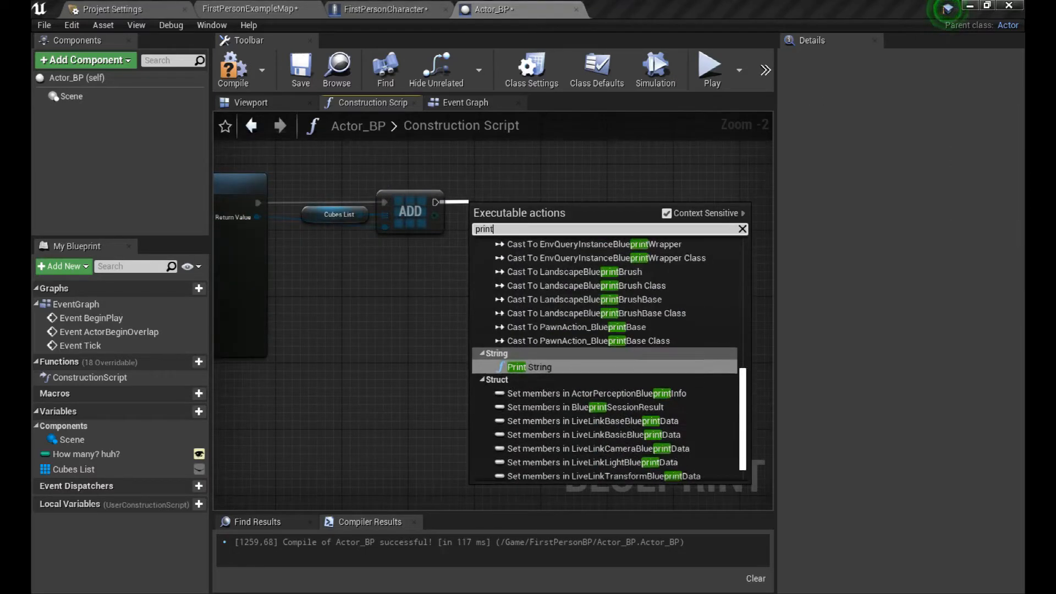
left_click(517, 367)
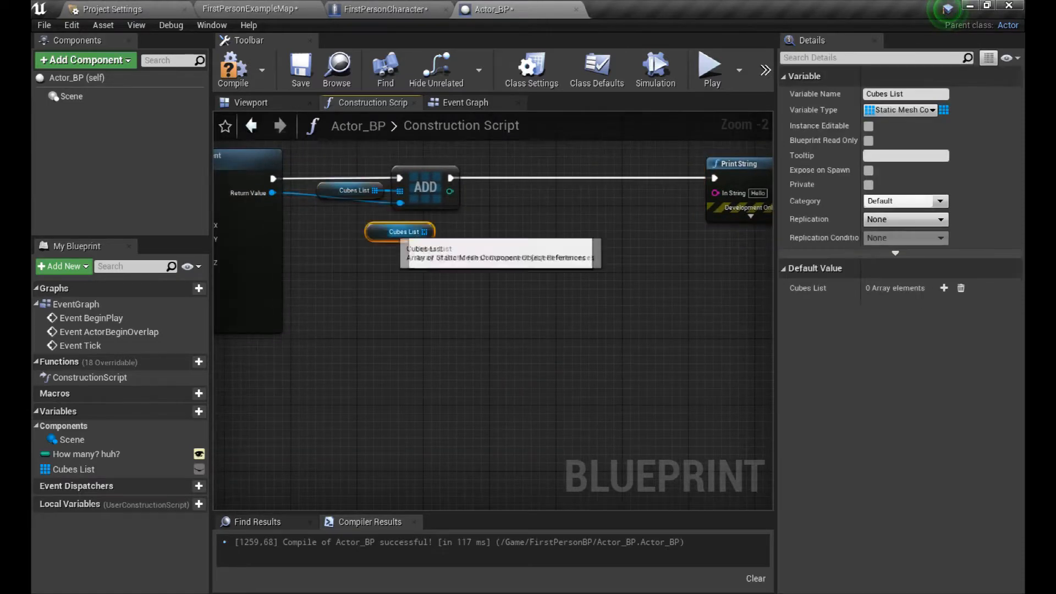
type("le")
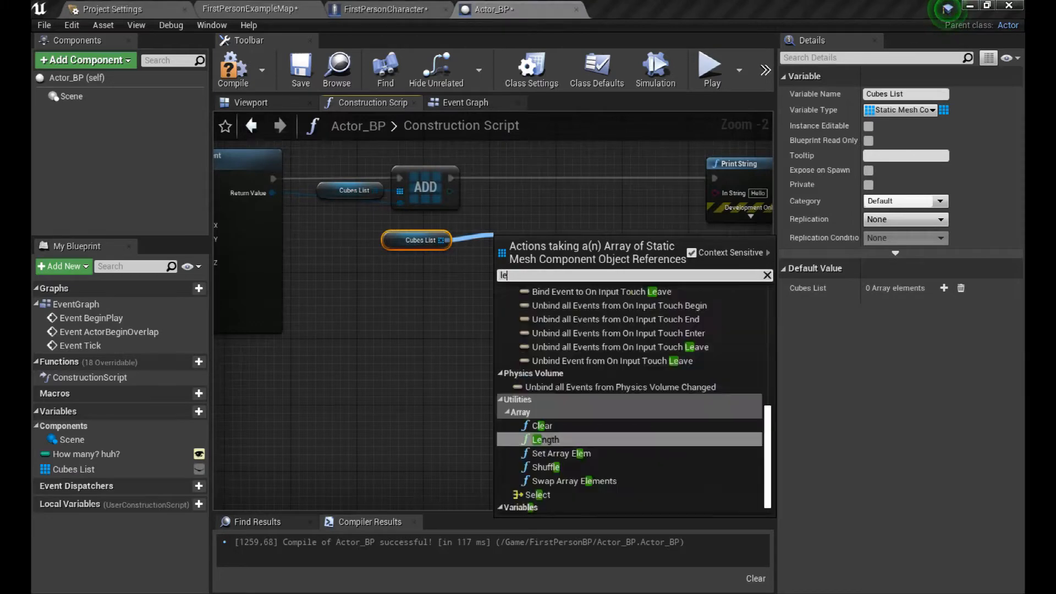
left_click(546, 439)
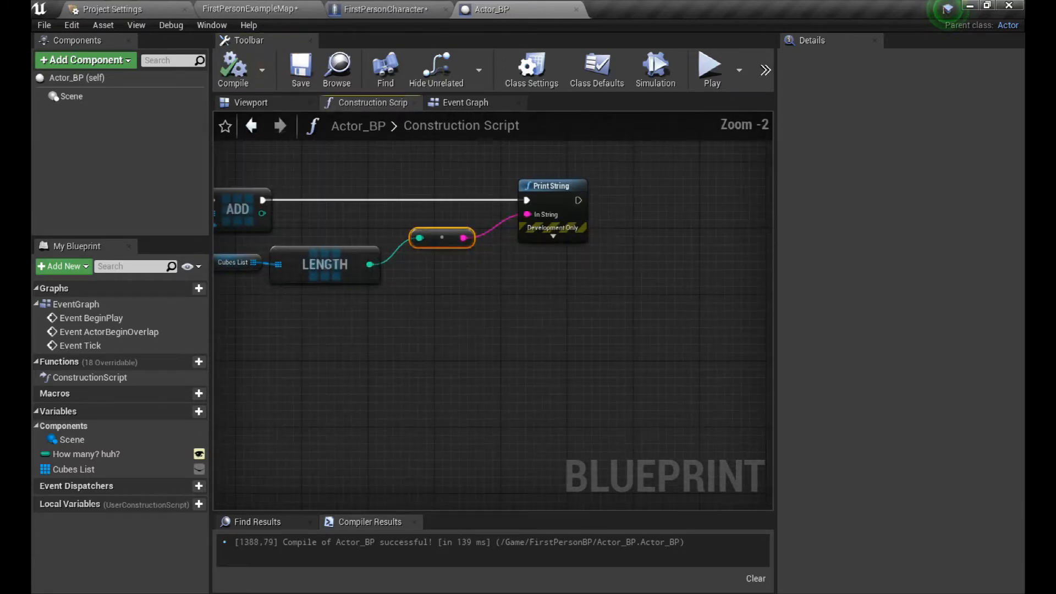
left_click(552, 236)
type("custom event")
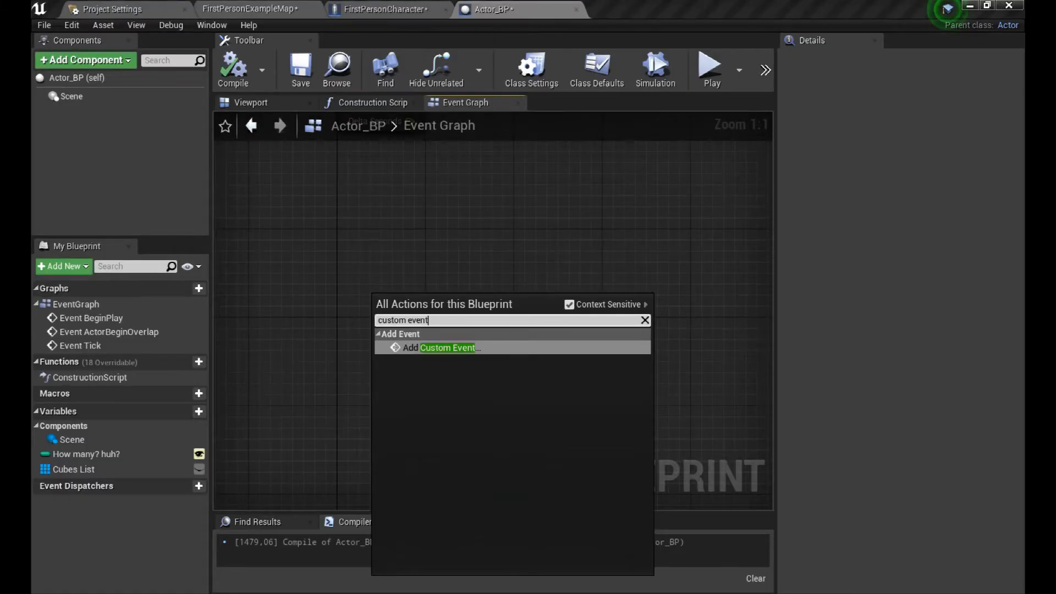
Step: Create a Cube_Clicked custom event with a Static Mesh Component input parameter
left_click(448, 348)
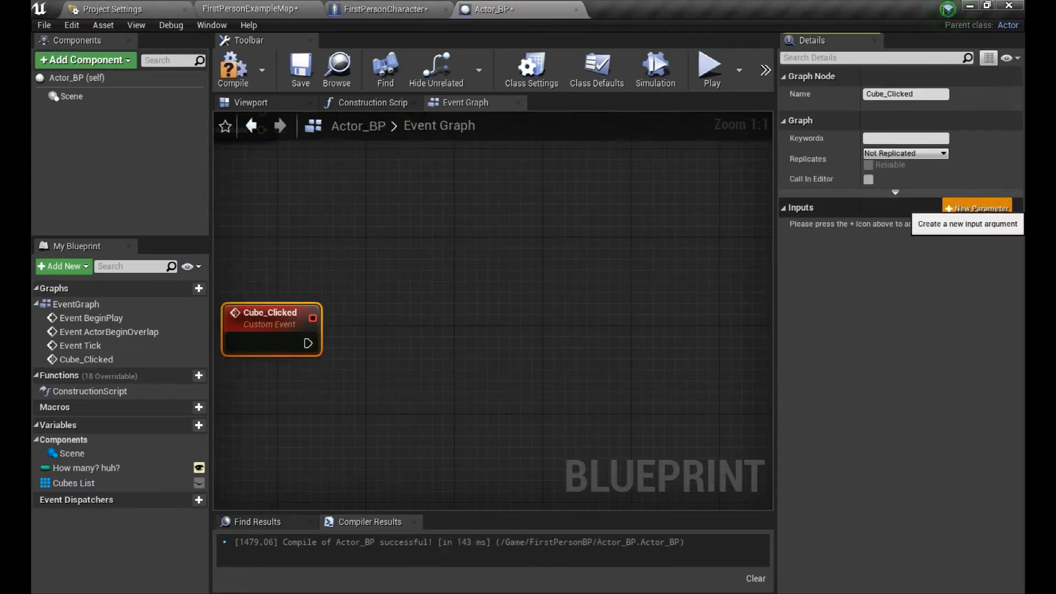
left_click(978, 207)
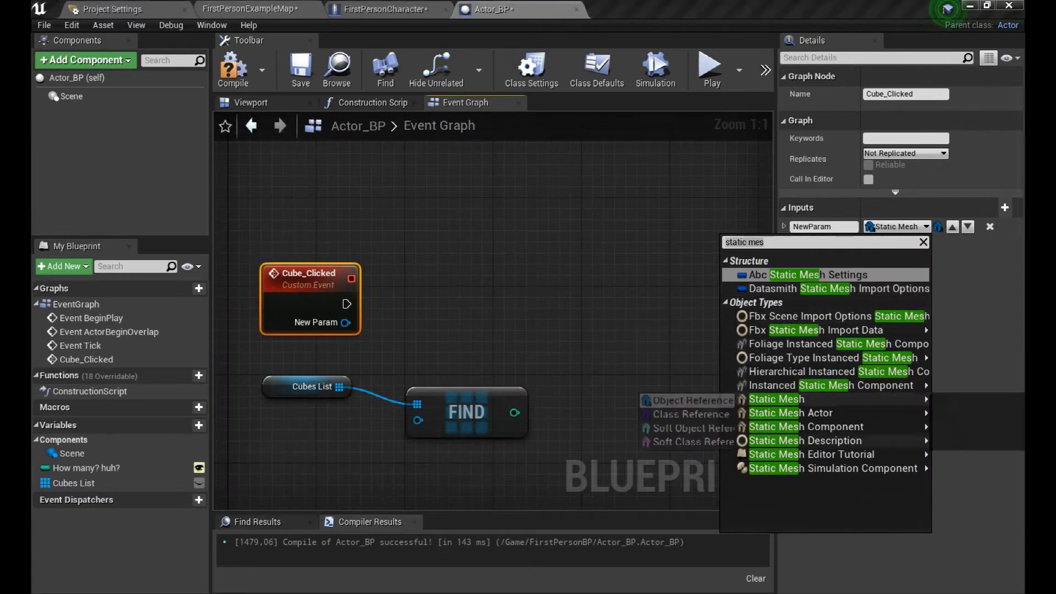
left_click(806, 427)
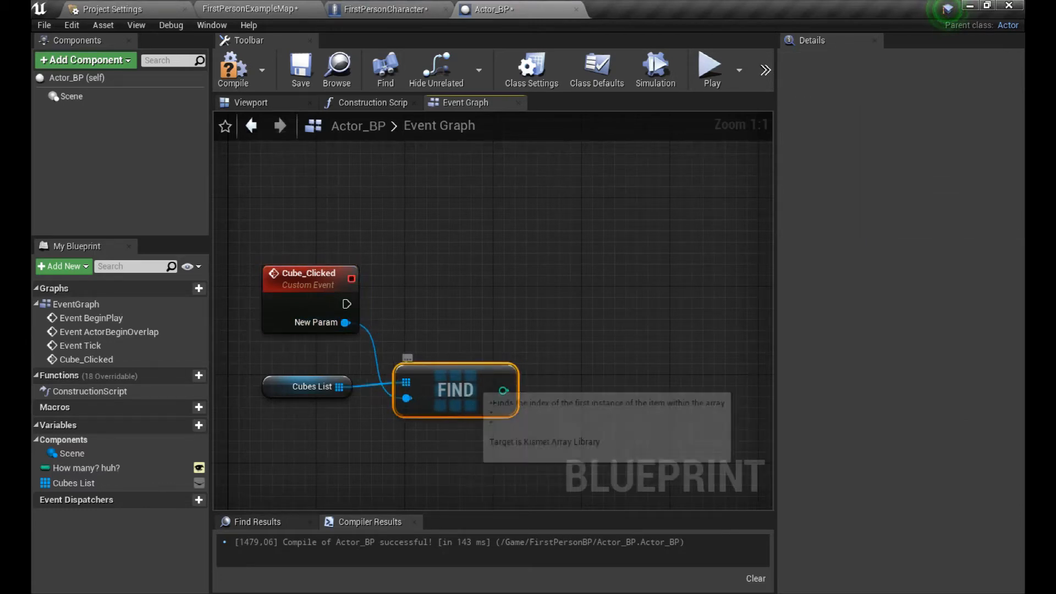
left_click(306, 386)
type("get")
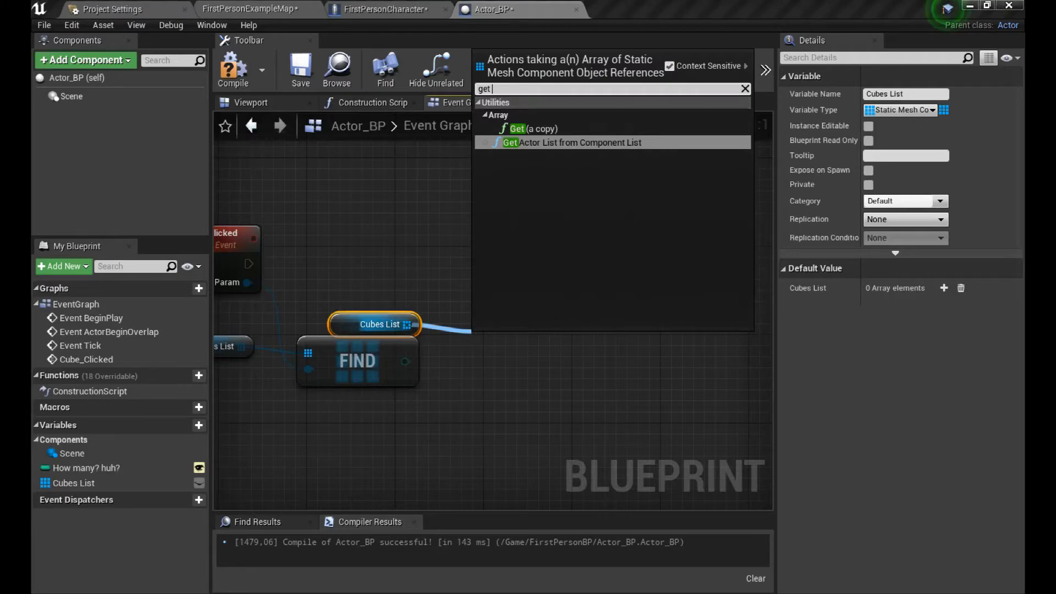
Step: Get the clicked cube from Cubes List by index and add a Get Material node for it
left_click(530, 129)
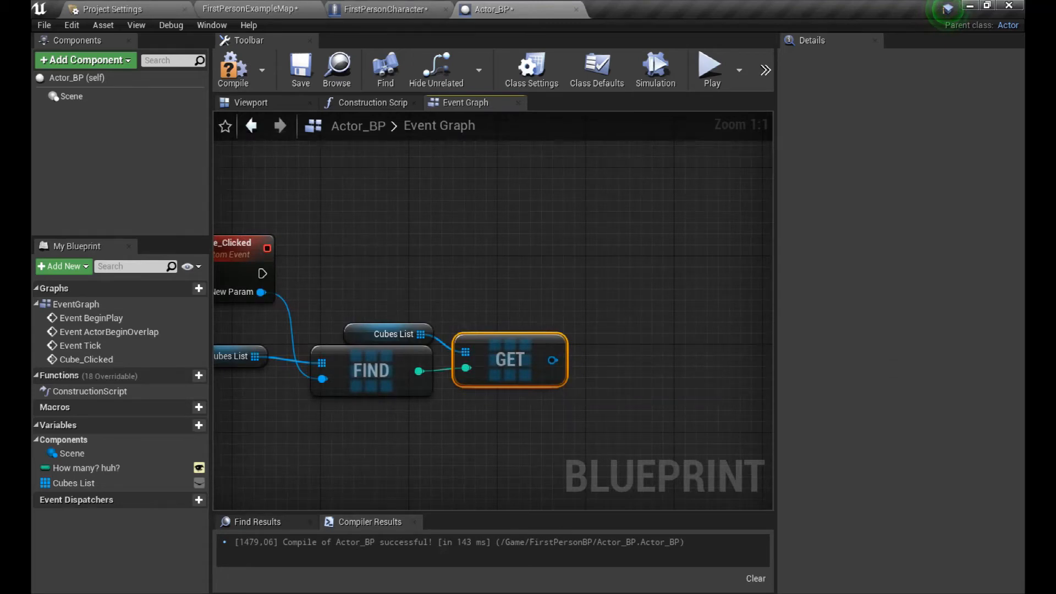
left_click_drag(263, 273, 616, 272)
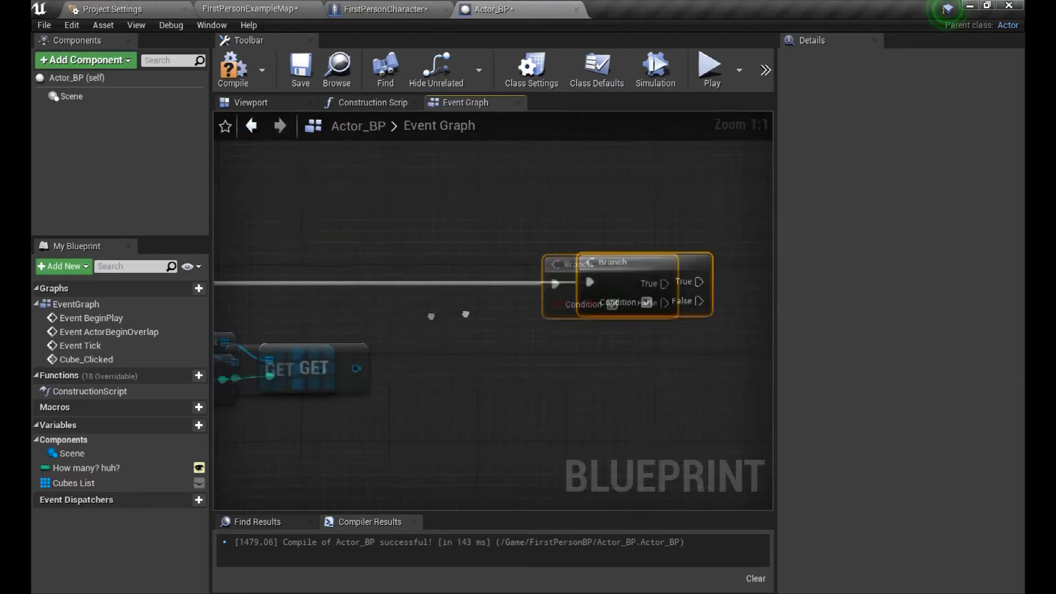
type("get mater")
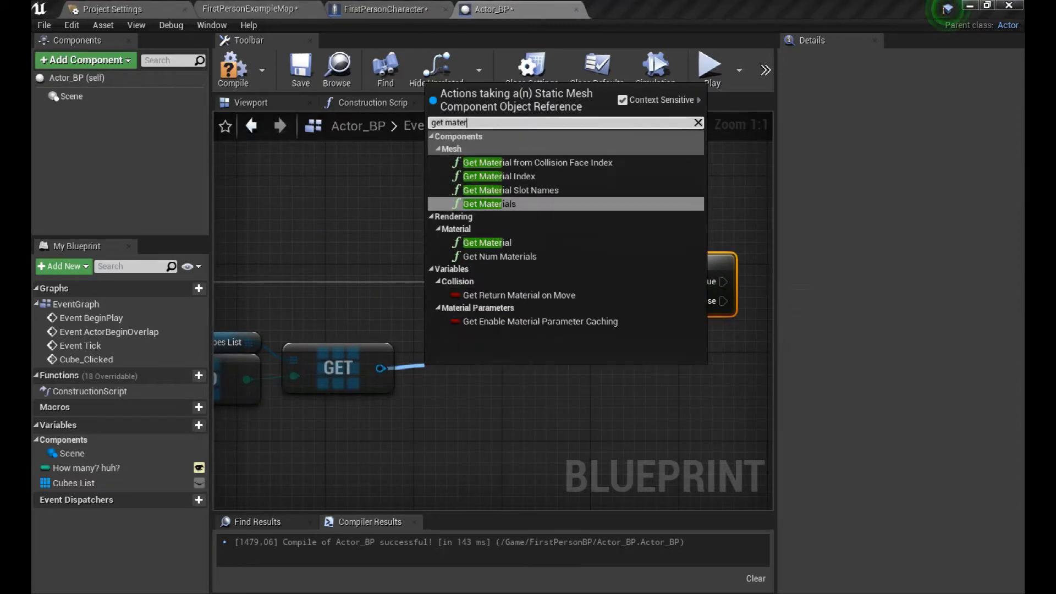
type("ial")
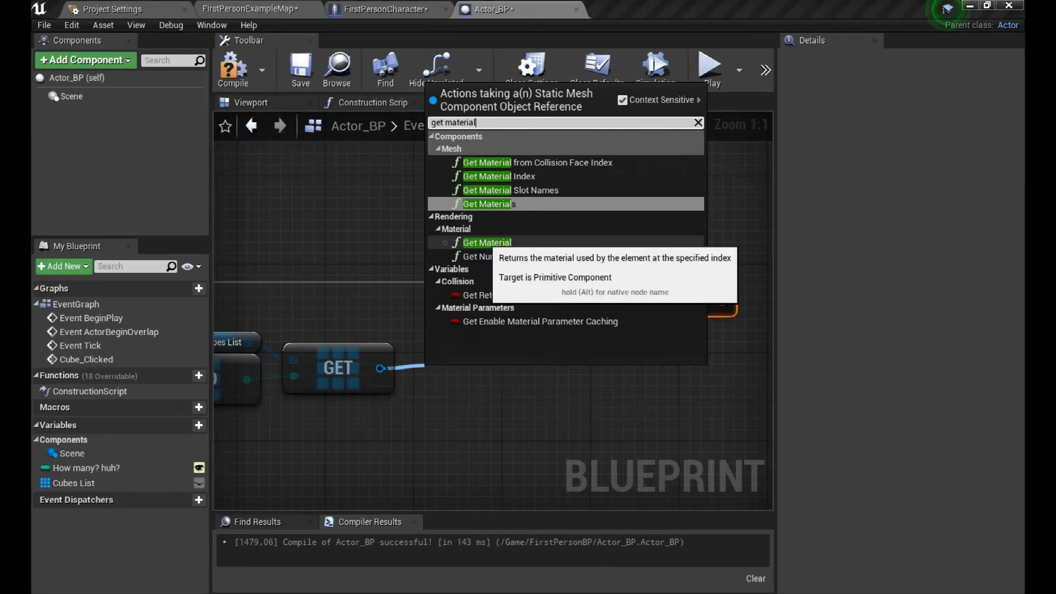
left_click(488, 243)
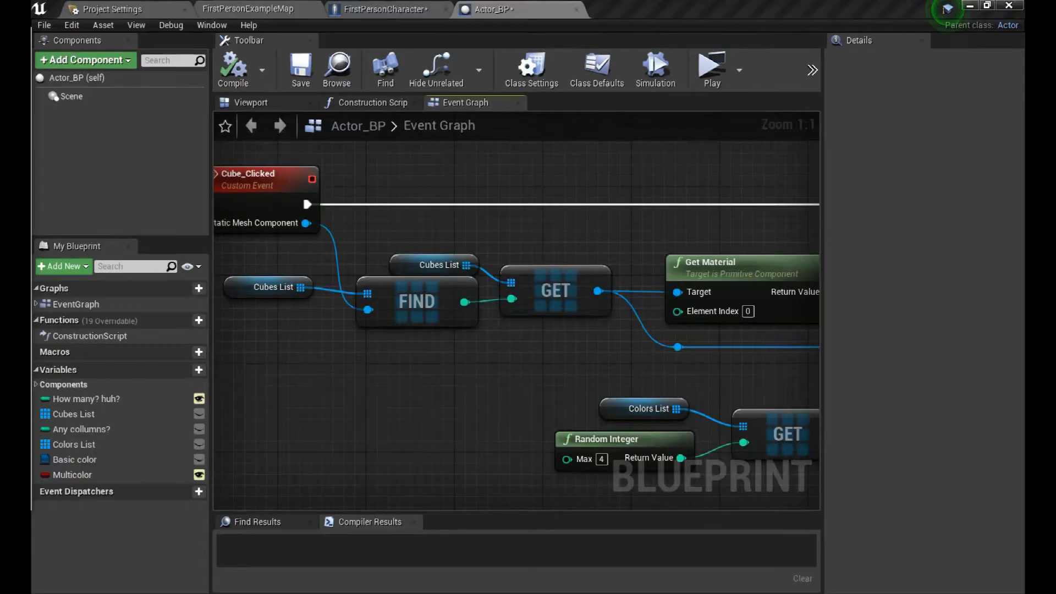
Step: Feed Get Material into the equality Branch, then switch to the FirstPersonCharacter blueprint
left_click_drag(308, 223, 368, 312)
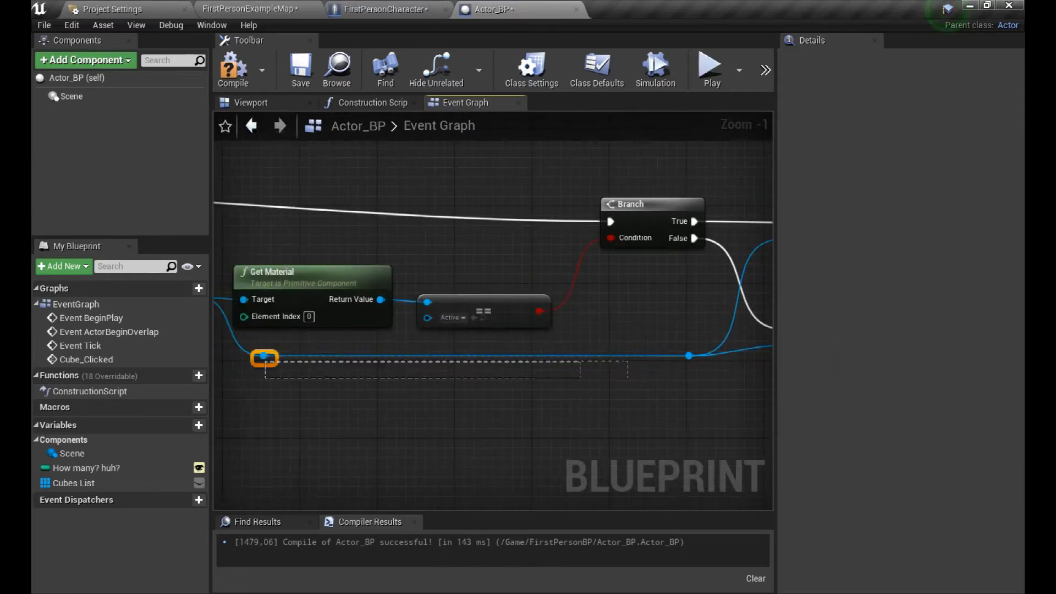
left_click(382, 9)
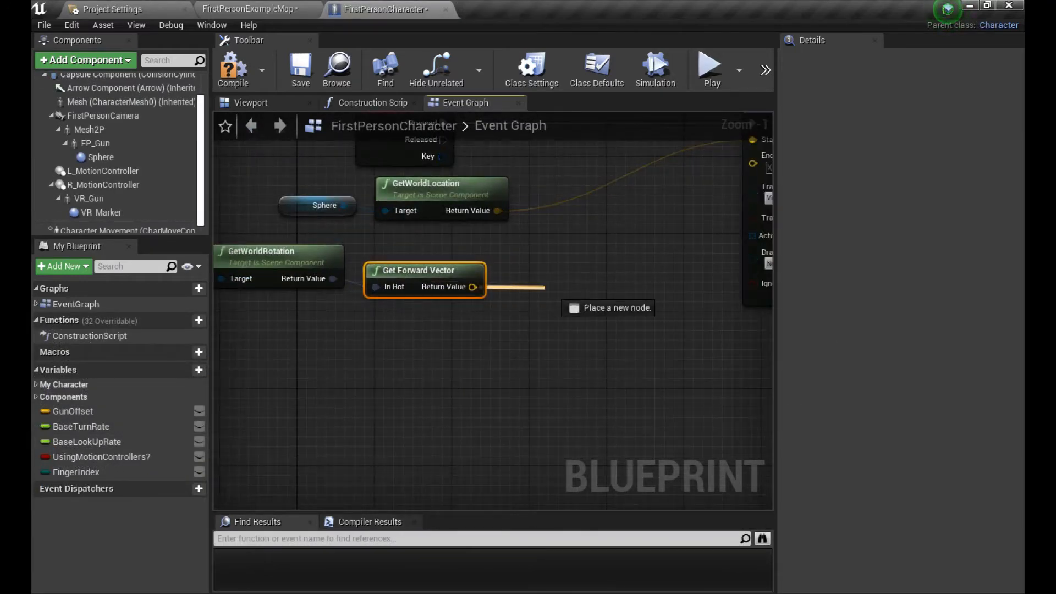
Step: Set the forward vector multiplier to 158376 and cast the trace's hit actor to Actor_BP
left_click(607, 308)
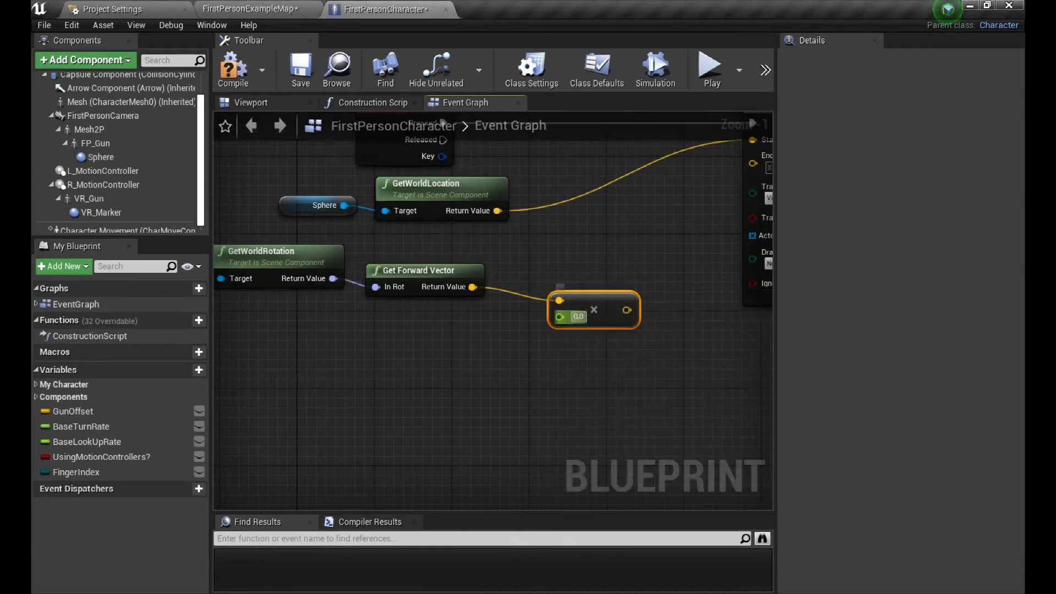
type("158376")
type("cast to a")
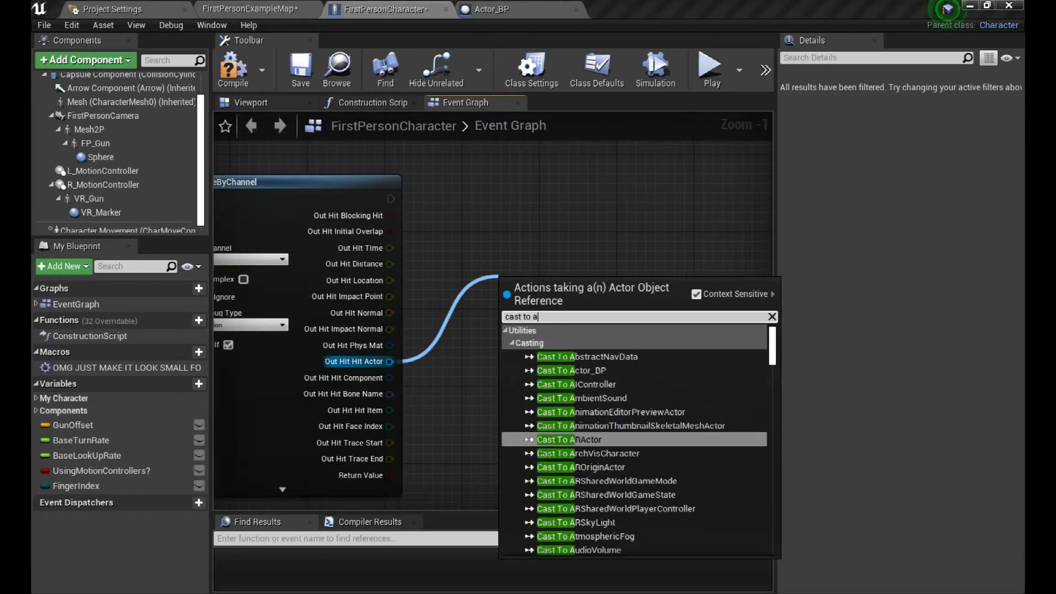
left_click(571, 370)
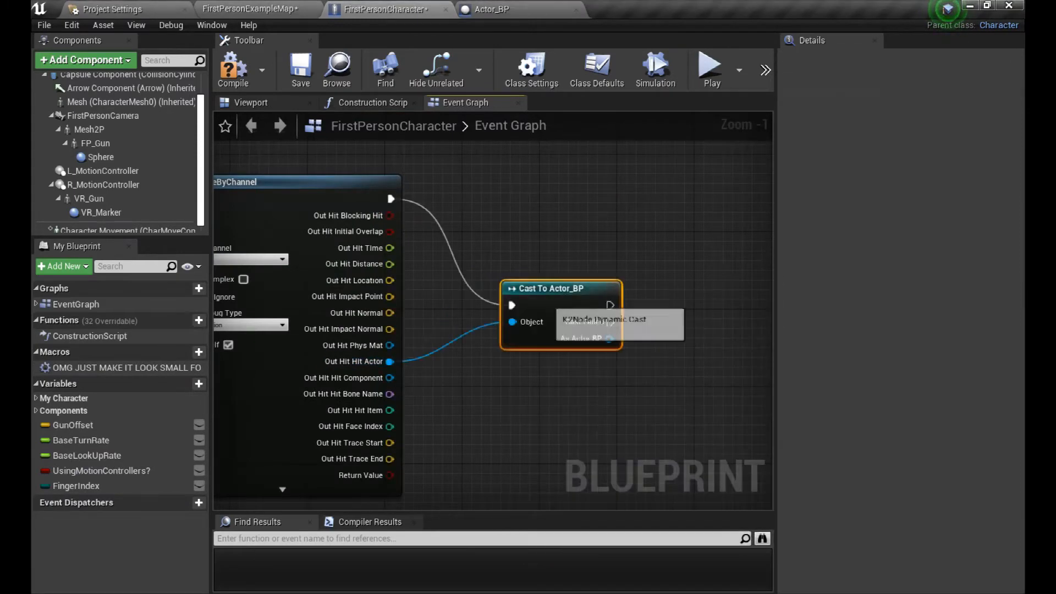
left_click_drag(559, 288, 693, 182)
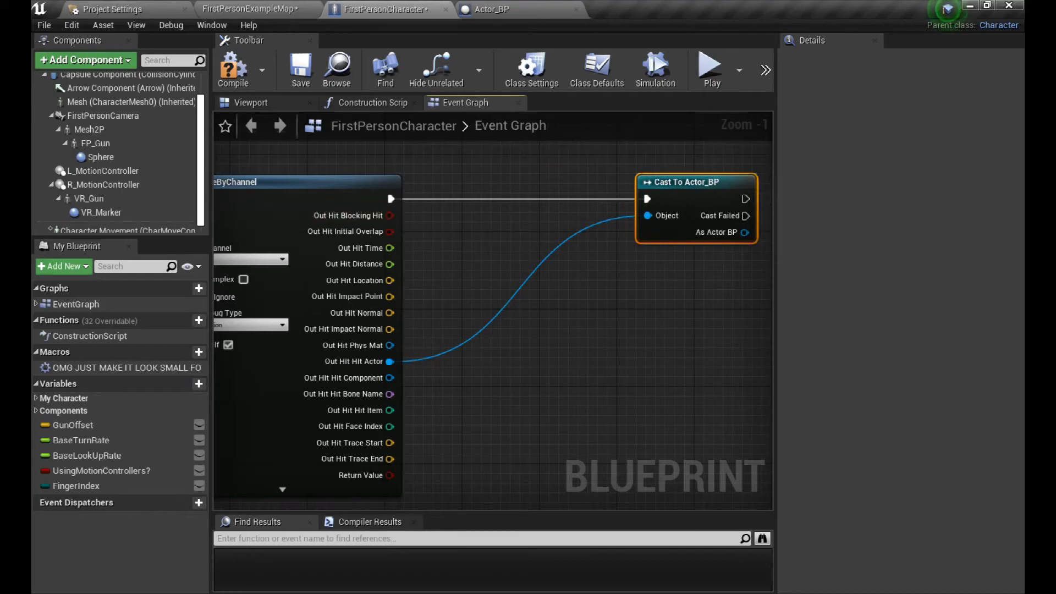
left_click(489, 10)
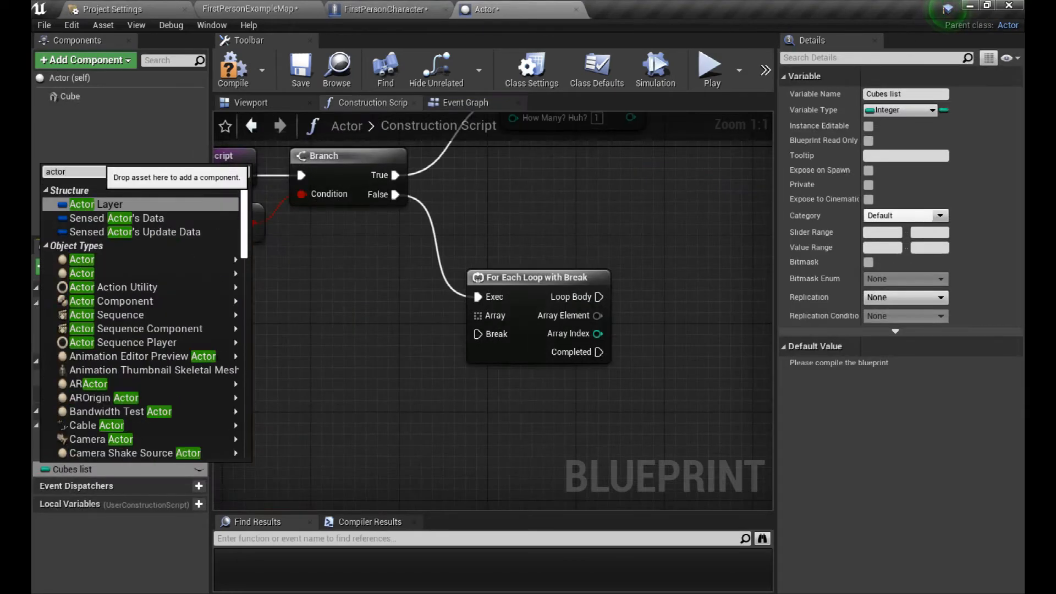
mouse_move(82, 273)
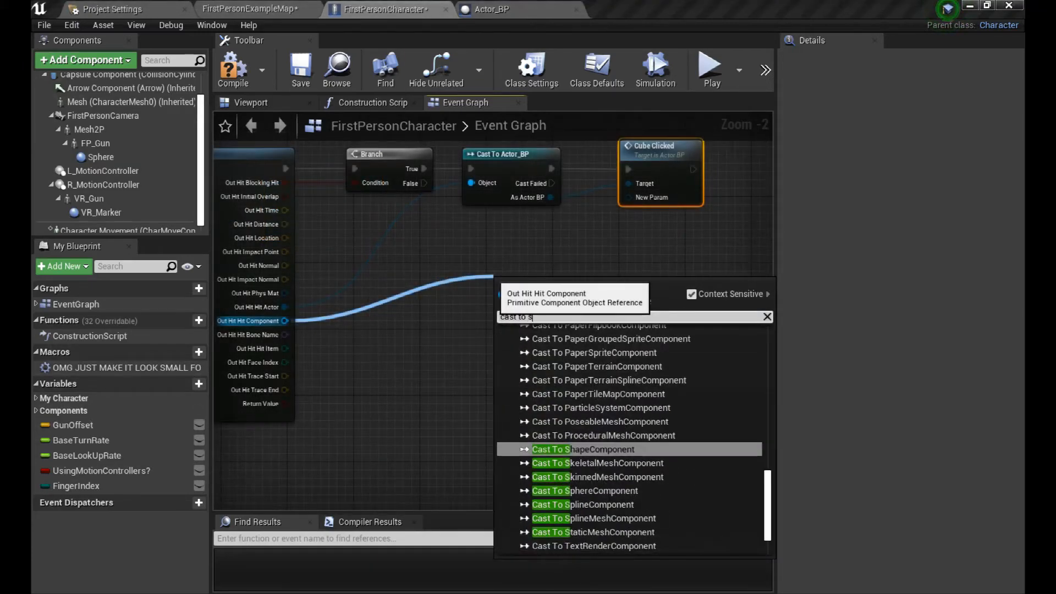
Step: Cast the hit component to StaticMeshComponent, feed it to Cube Clicked, and return to the level
left_click(592, 532)
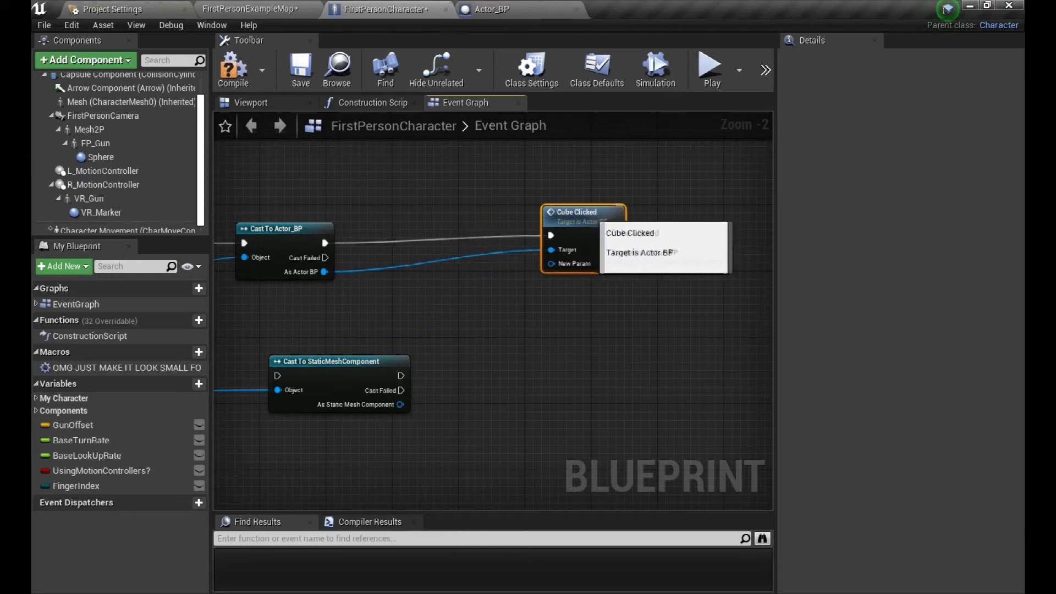
left_click_drag(339, 361, 438, 229)
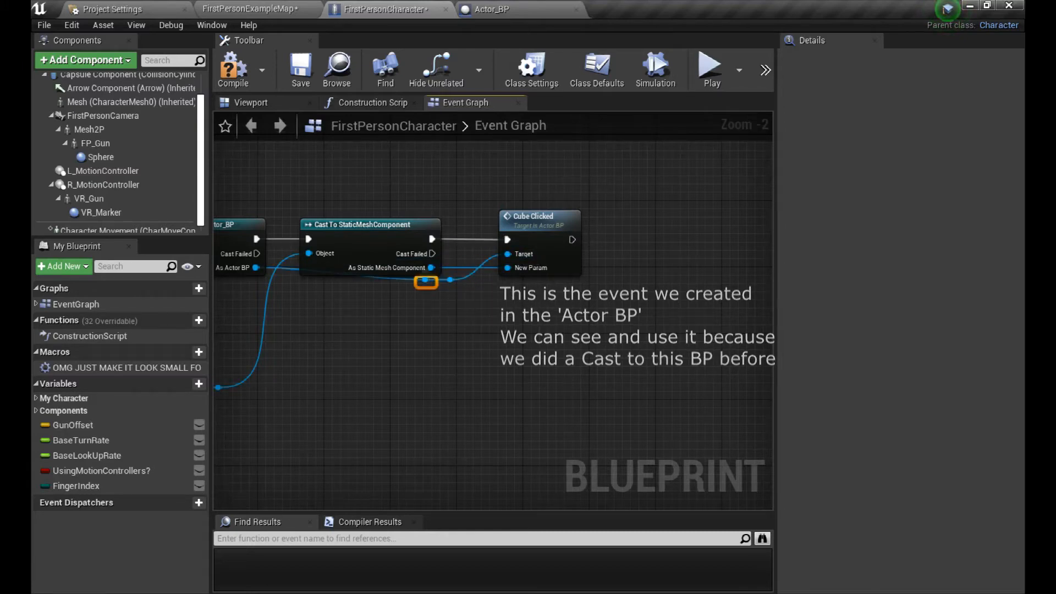
left_click(709, 67)
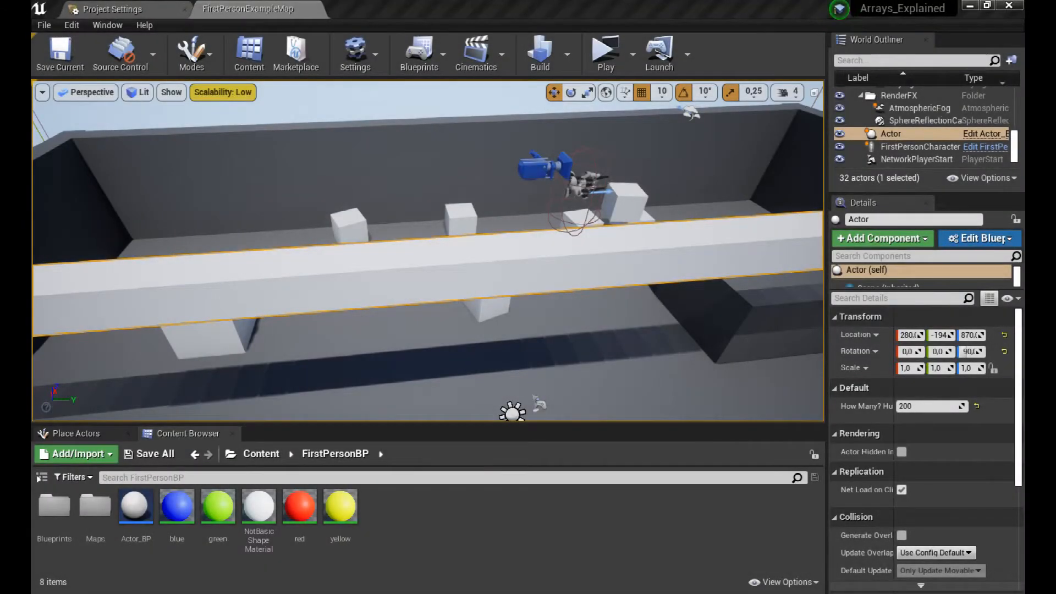
Step: Open Actor_BP from the Content Browser into the Blueprint Editor
left_click(177, 506)
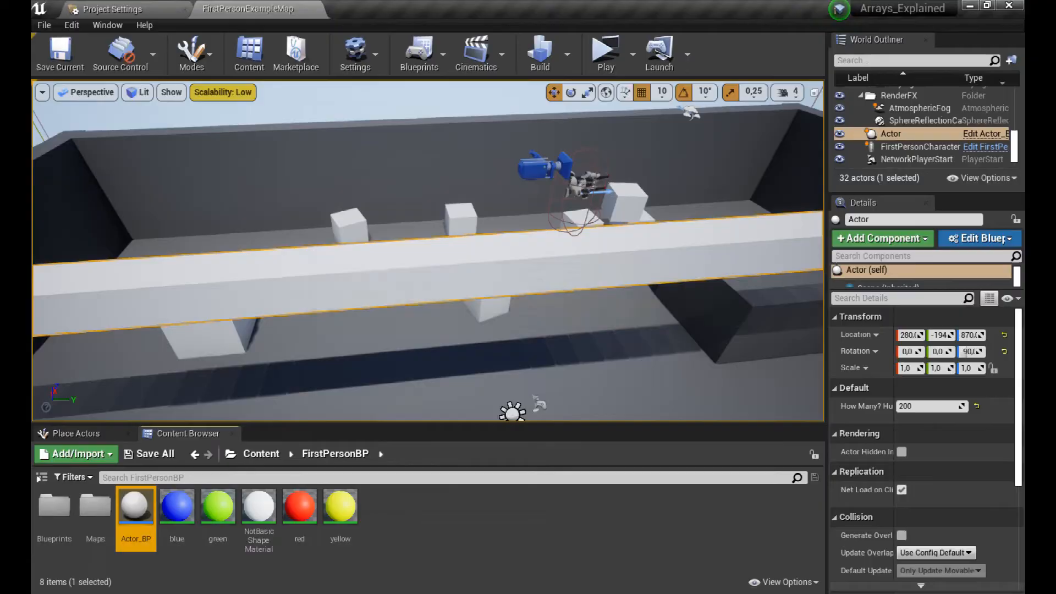
double_click(136, 505)
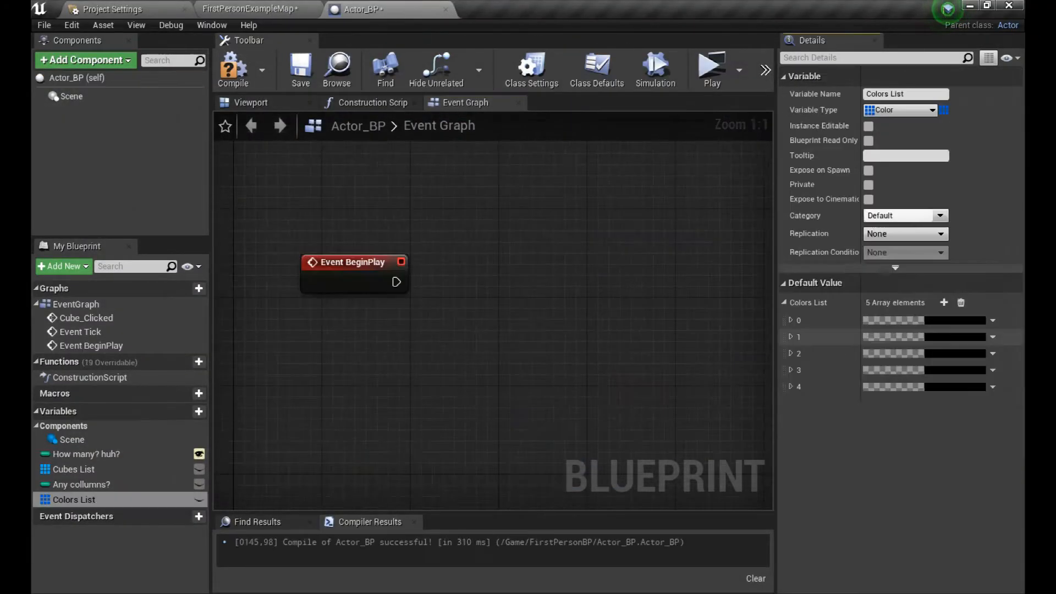
Step: Change Colors List to a Material array holding yellow, red, NotBasicShape, green and blue
left_click(791, 321)
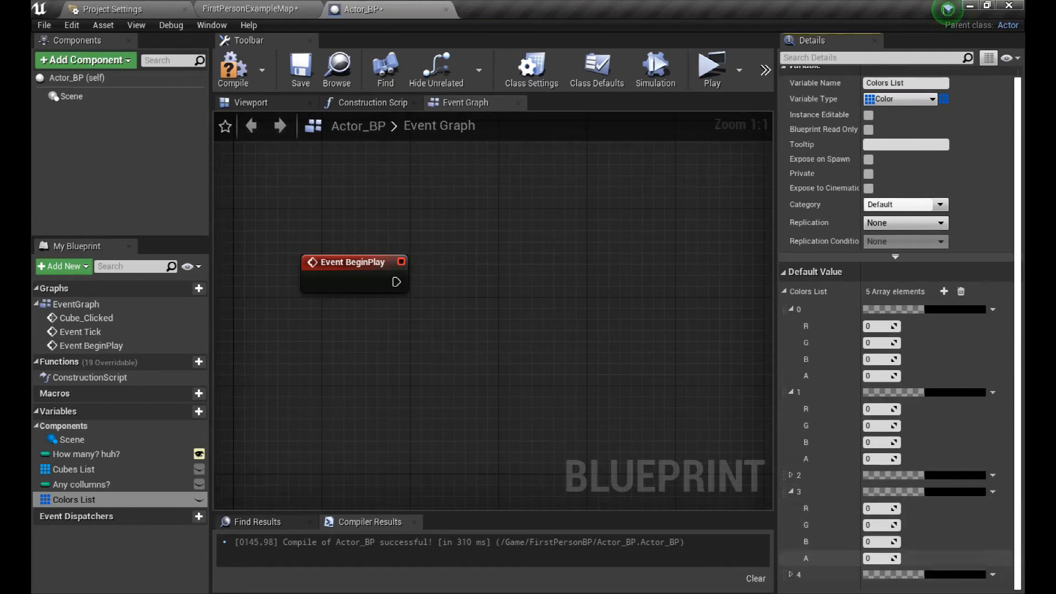
type("material")
type("be")
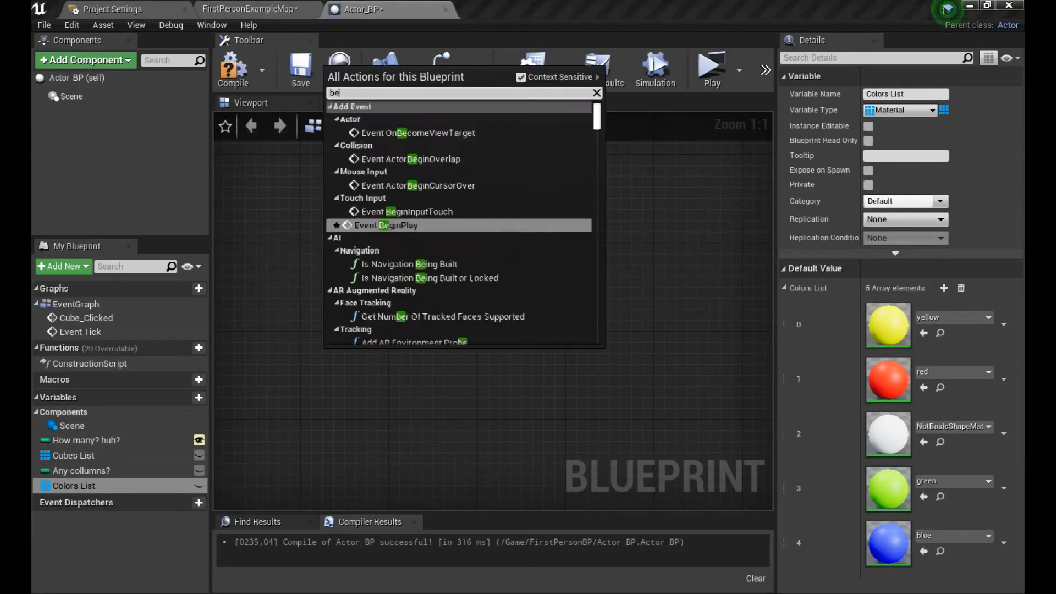
Step: Get a Colors List element indexed by a Random Integer with Max 5
left_click(387, 225)
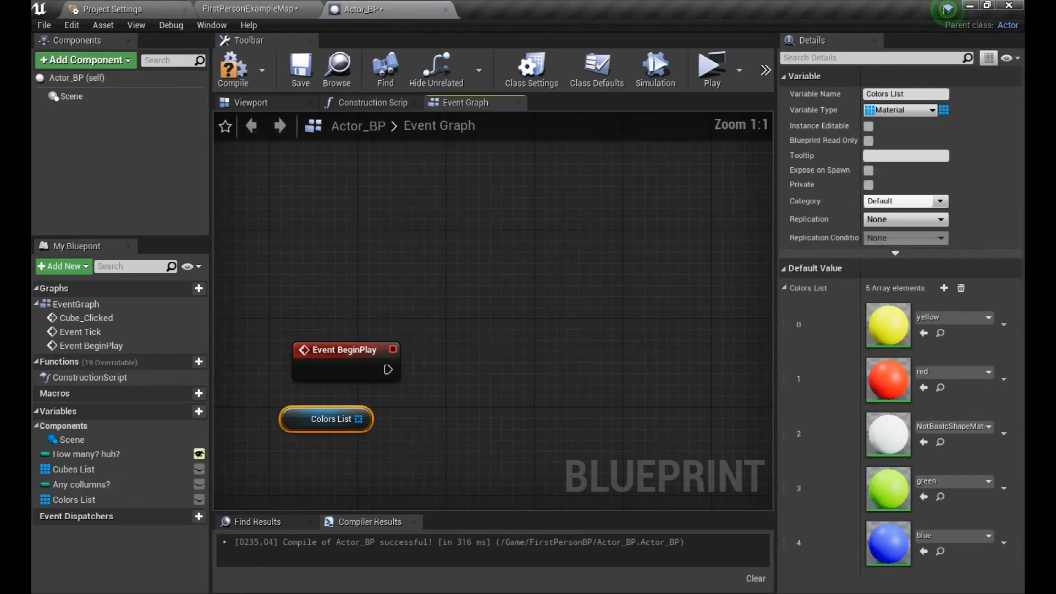
left_click_drag(367, 418, 519, 433)
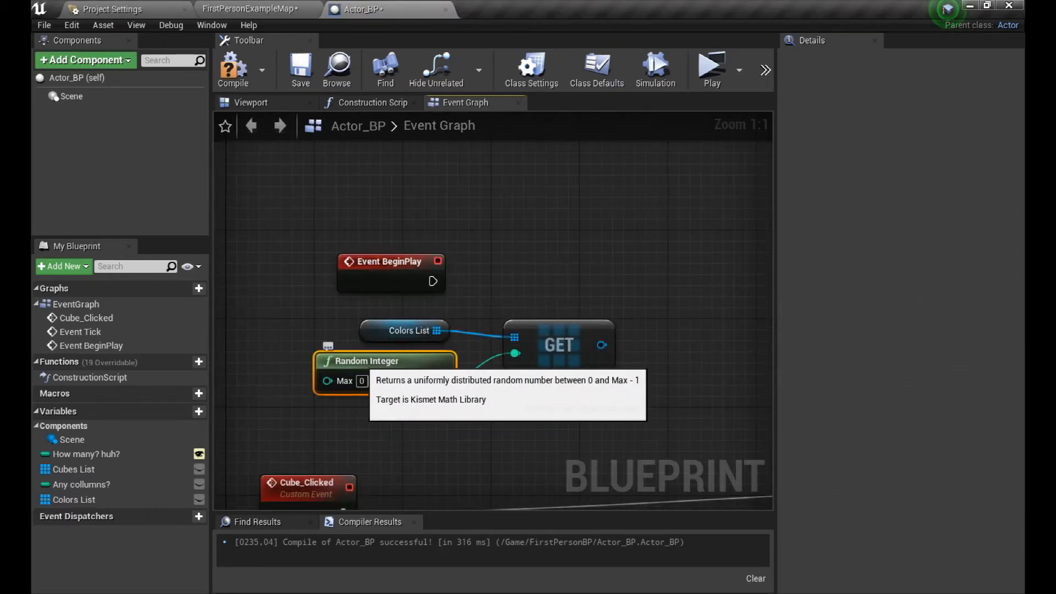
left_click(404, 331)
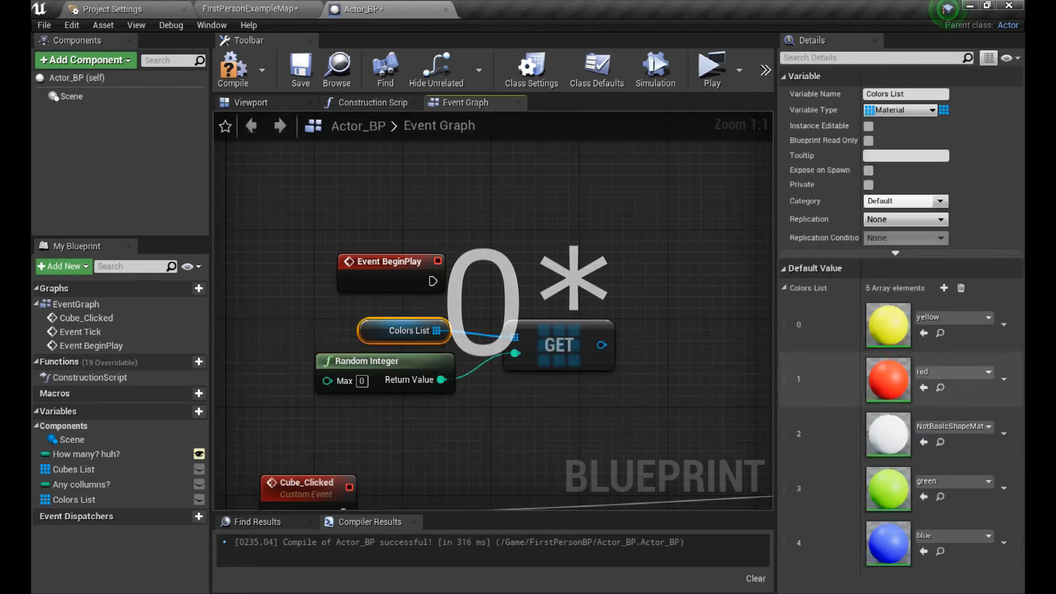
left_click(367, 360)
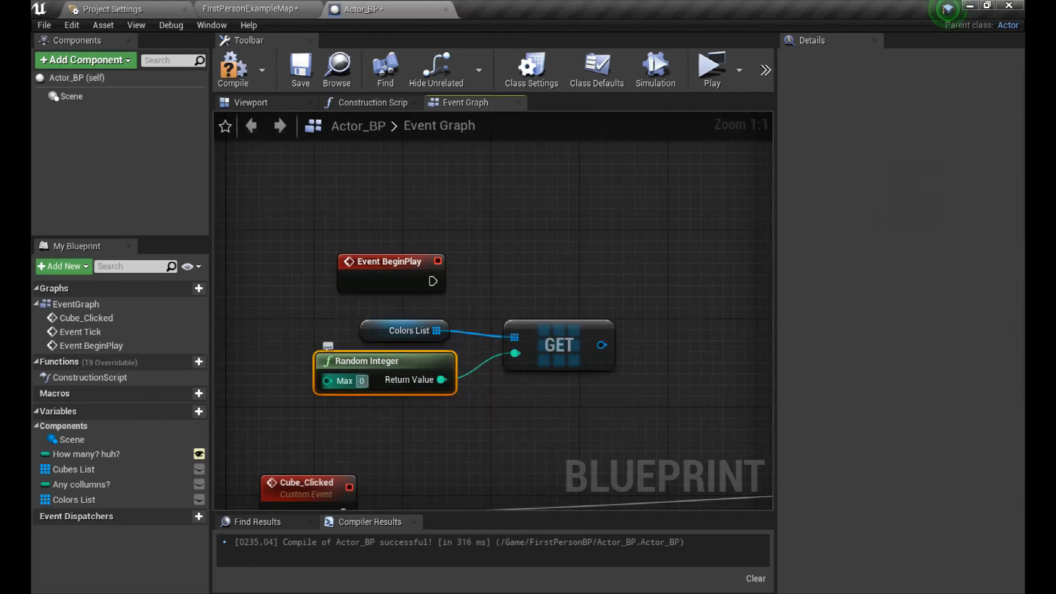
type("5")
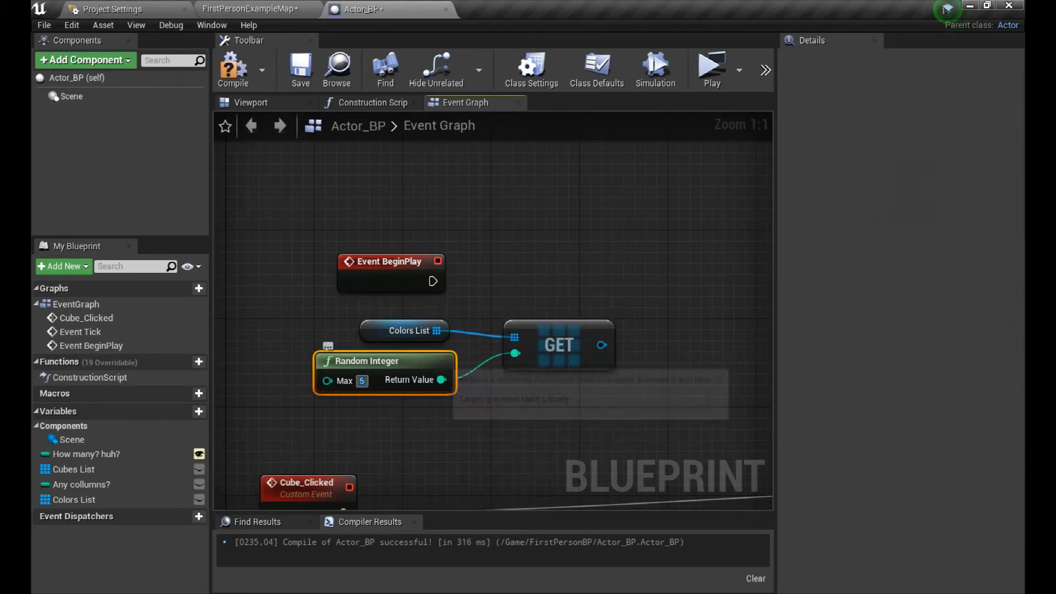
Step: Promote the picked material to a Basic color variable feeding Set Material
right_click(483, 312)
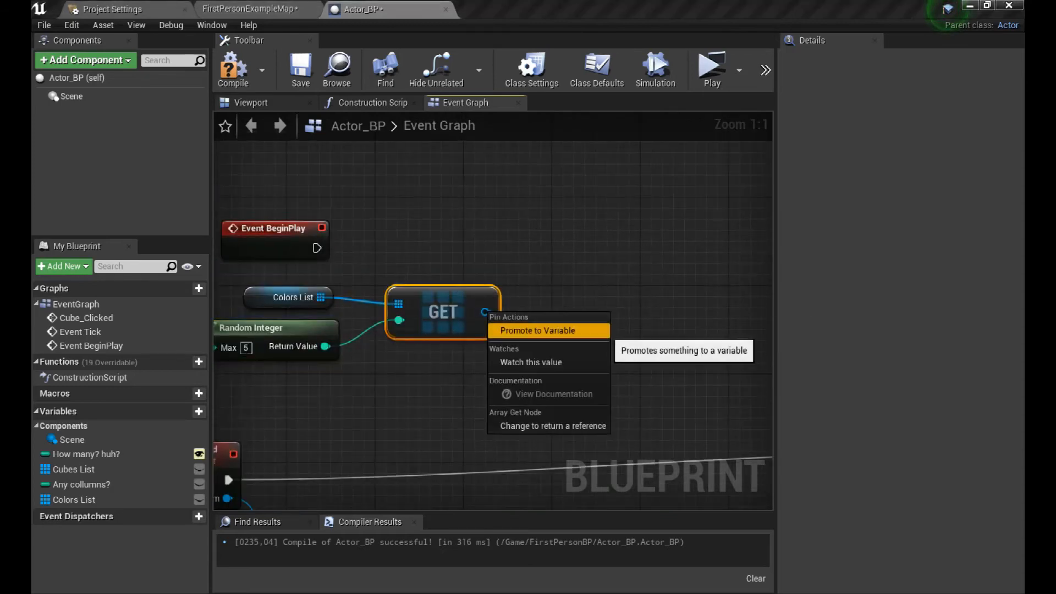
left_click(537, 330)
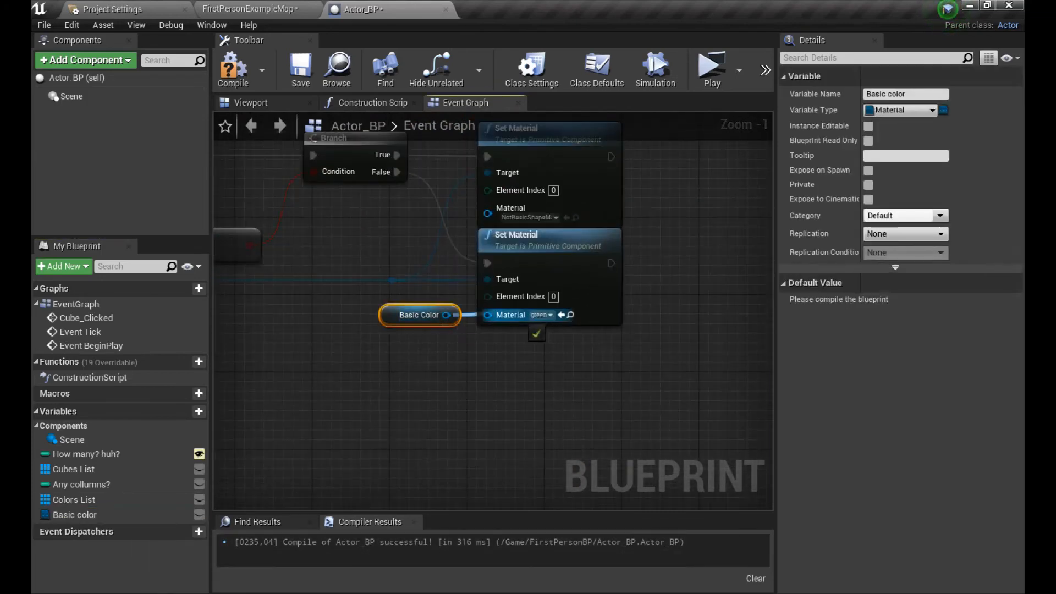
scroll("down", 3)
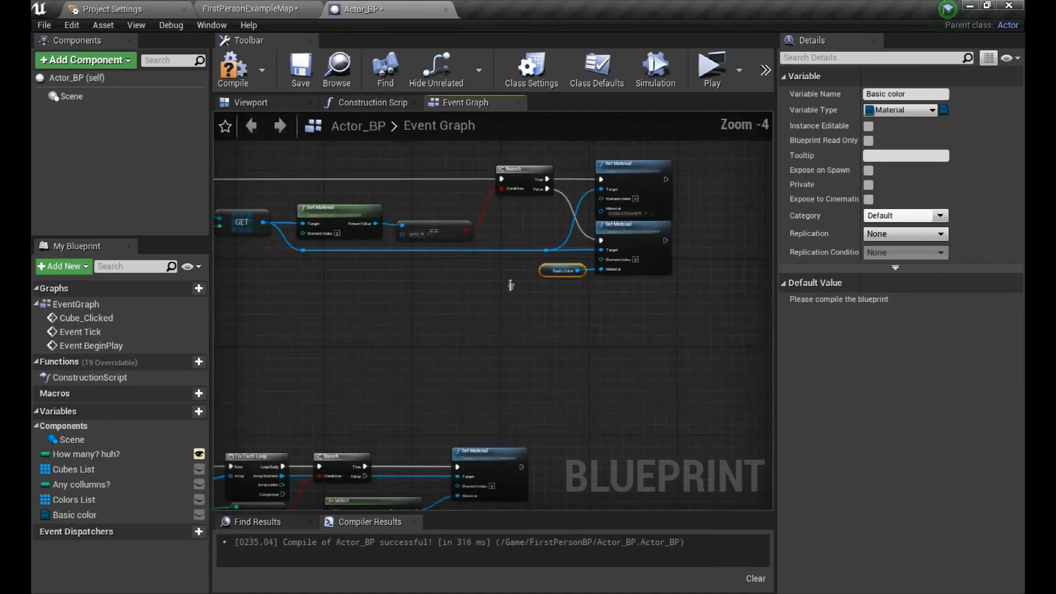
scroll("down", 3)
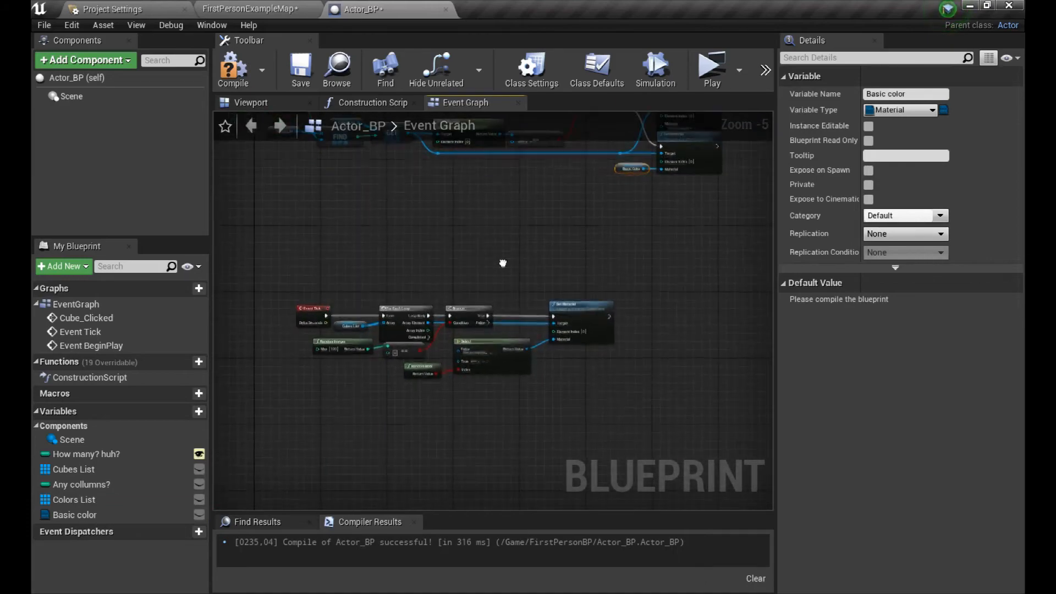
scroll("up", 3)
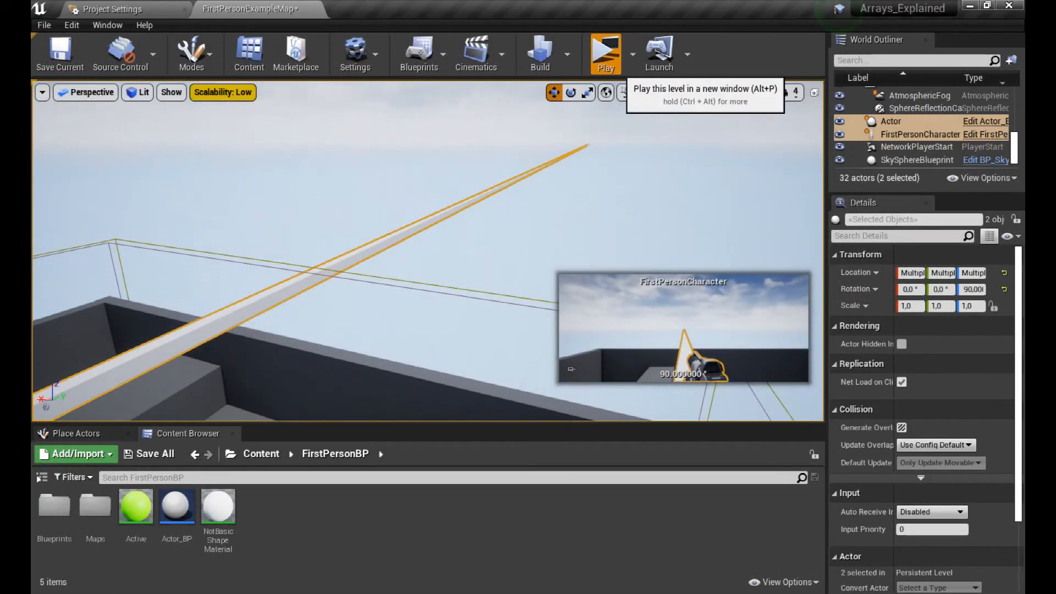
Step: Start a play preview of the level to test the cube colouring
left_click(604, 54)
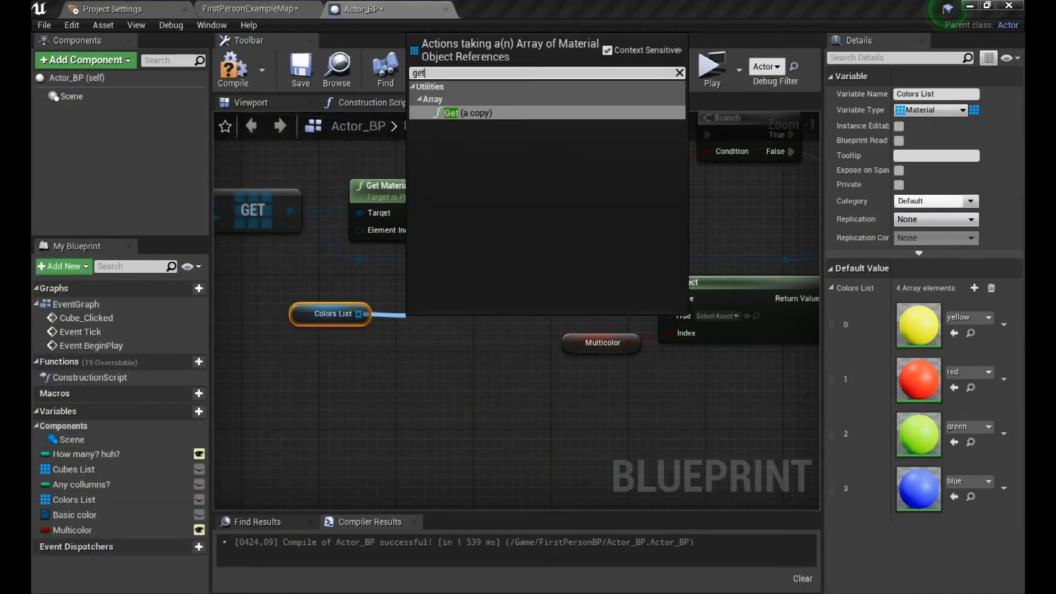
Step: Feed the Get index from a Random Integer with Max 4 and wire Get into Select
type("ran")
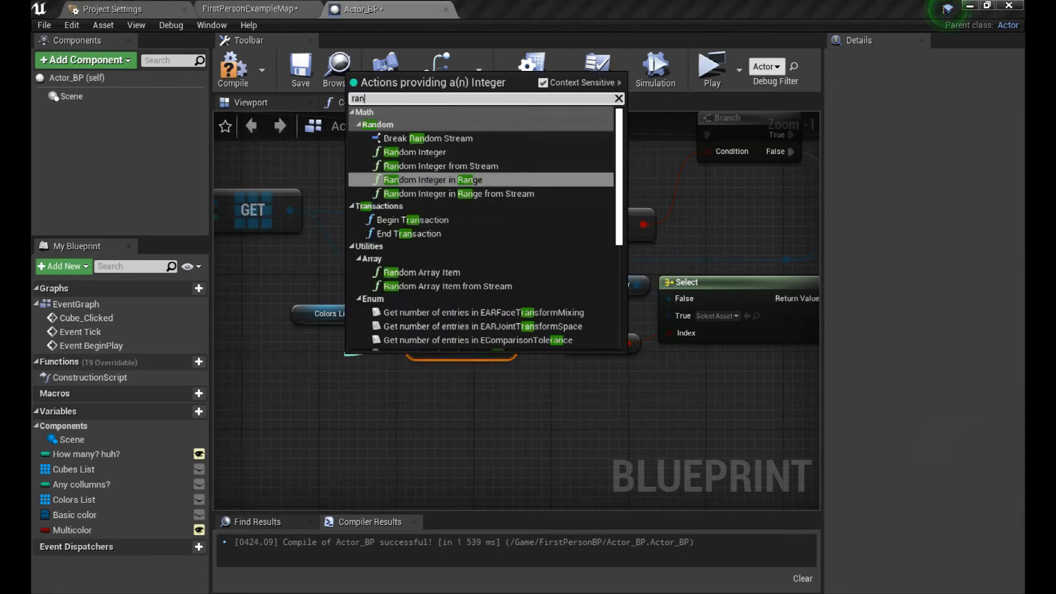
left_click(414, 152)
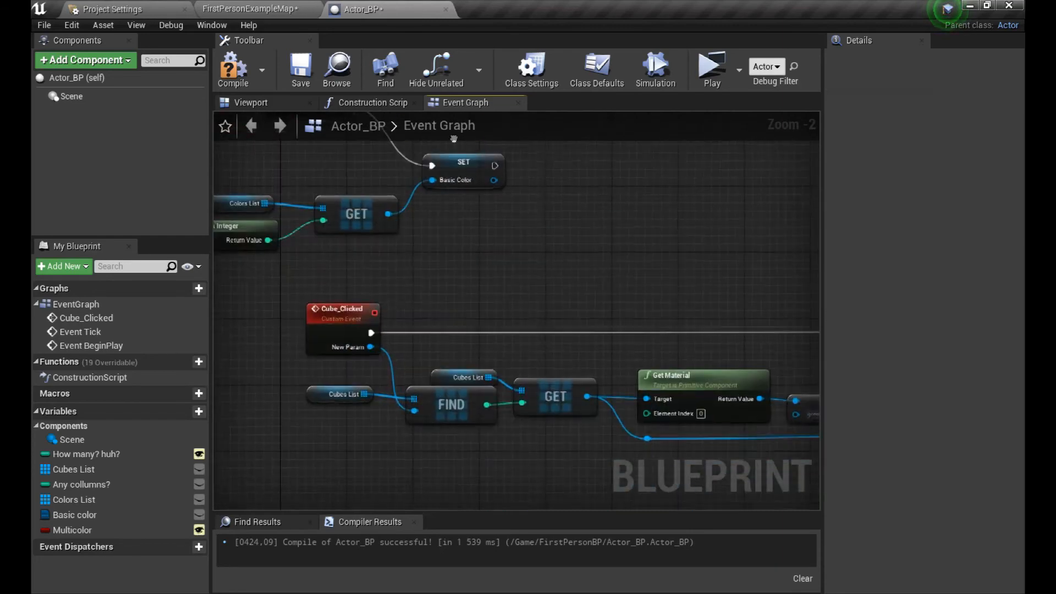
scroll("down", 3)
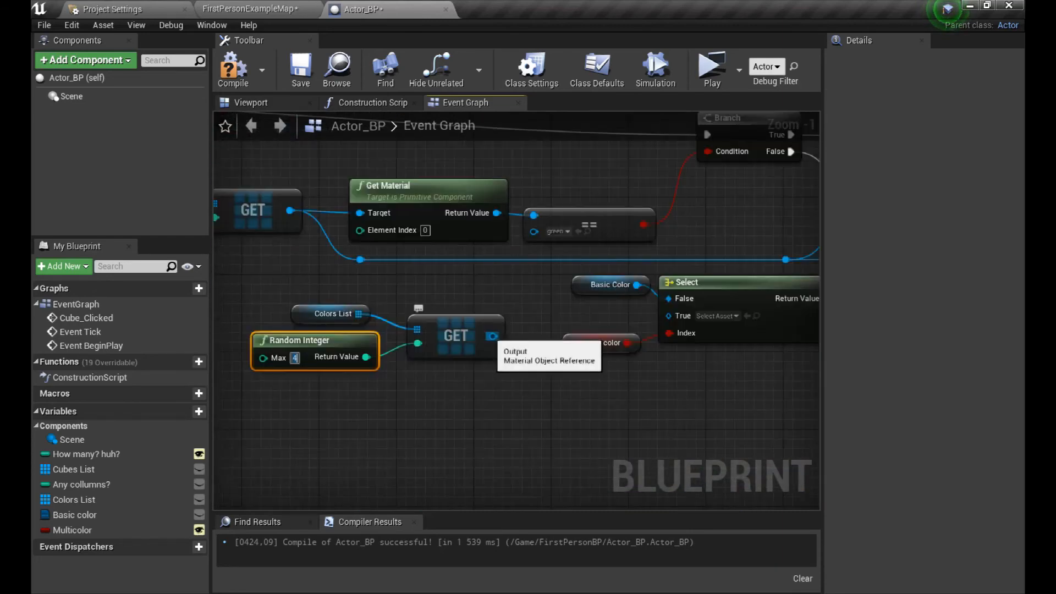
scroll("down", 3)
type("random")
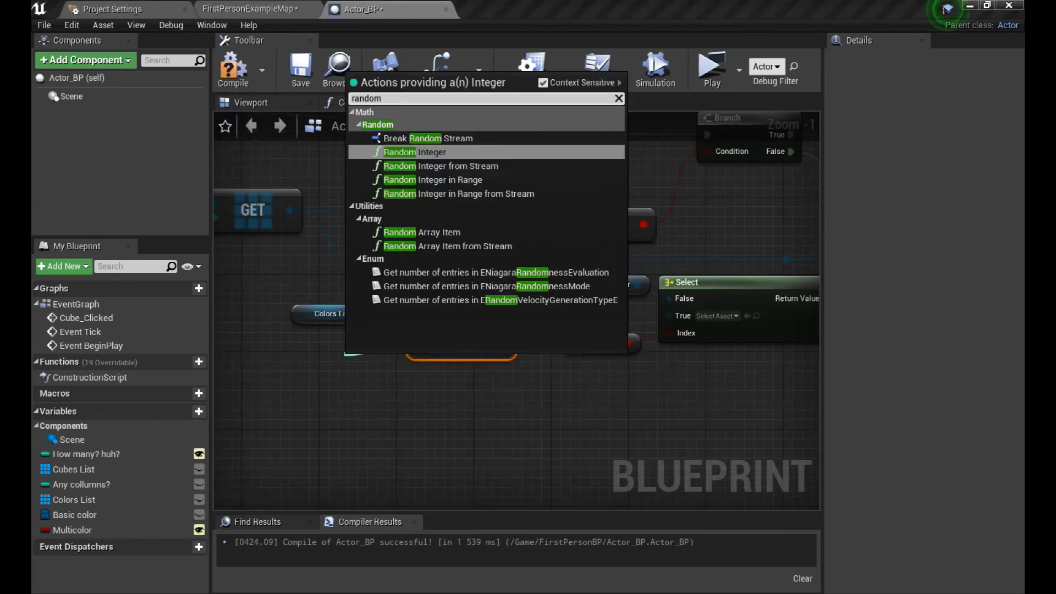
left_click(412, 152)
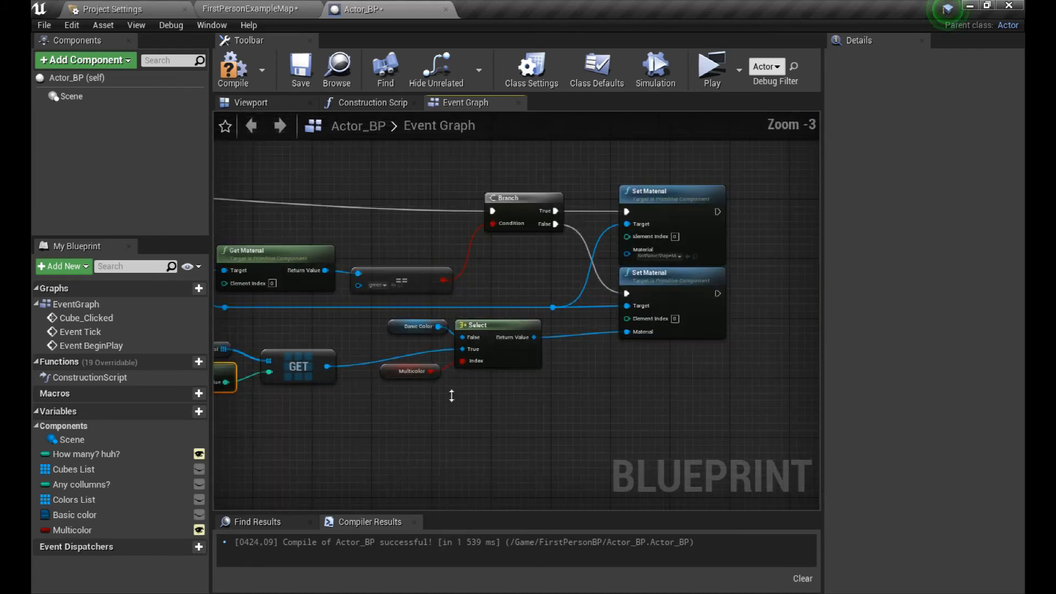
scroll("down", 3)
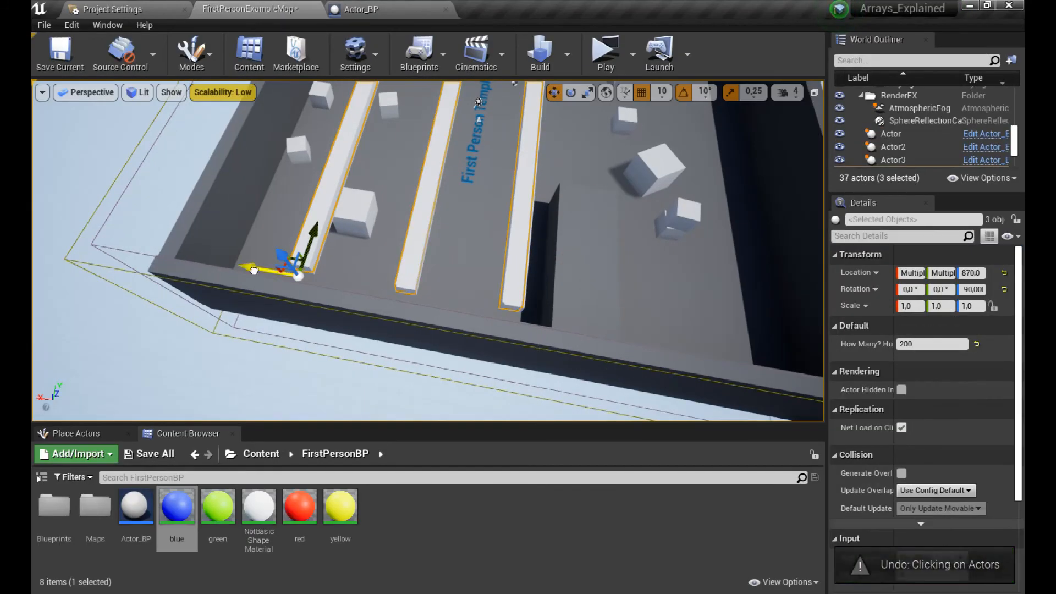
Step: Play the level to check the multicoloured cube rows
left_click(604, 54)
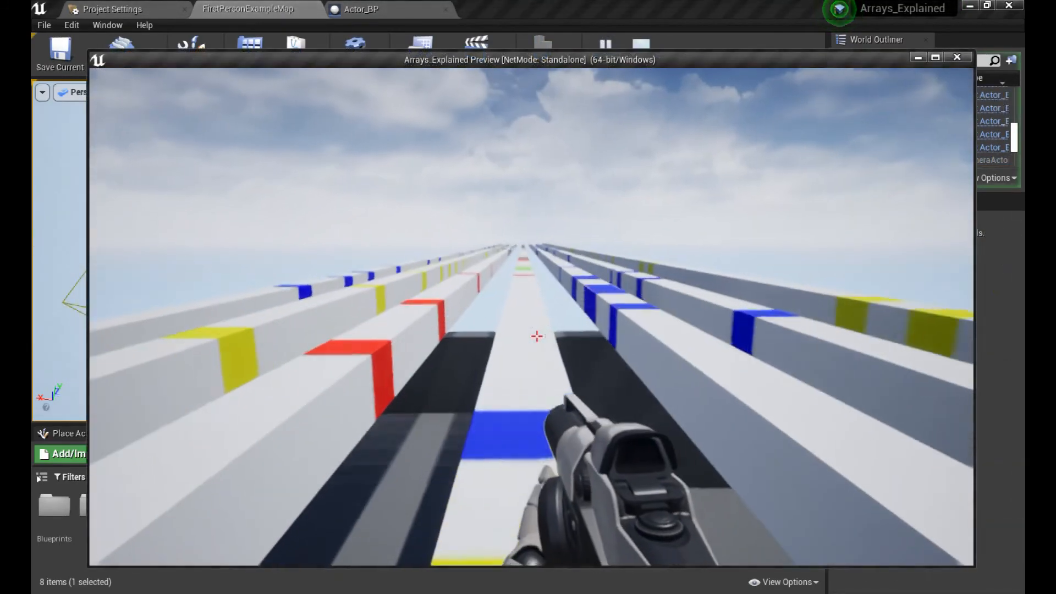